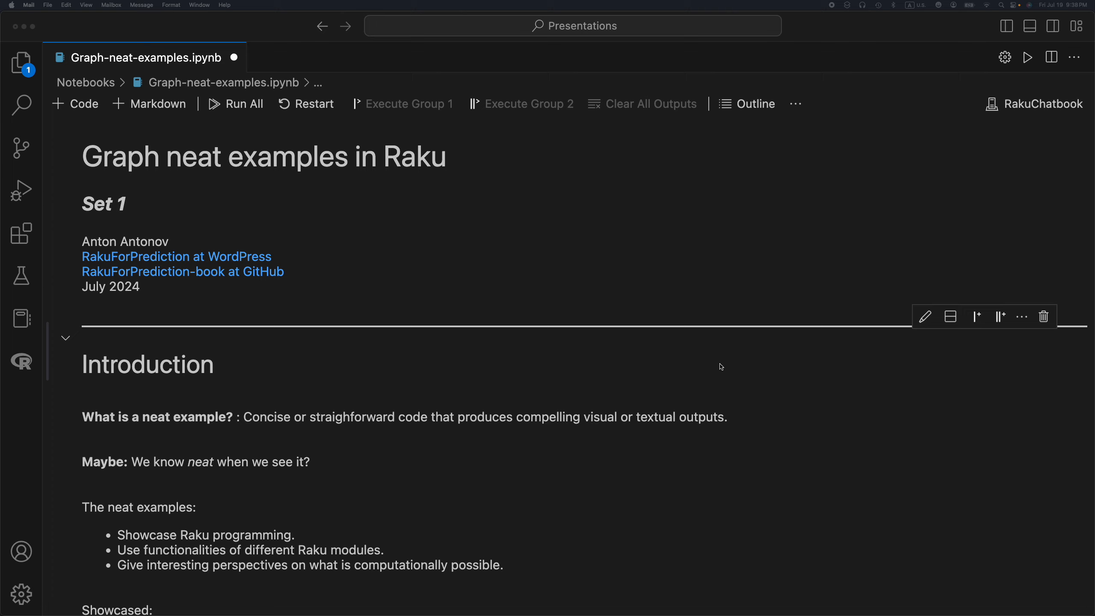
pyautogui.scroll(-3)
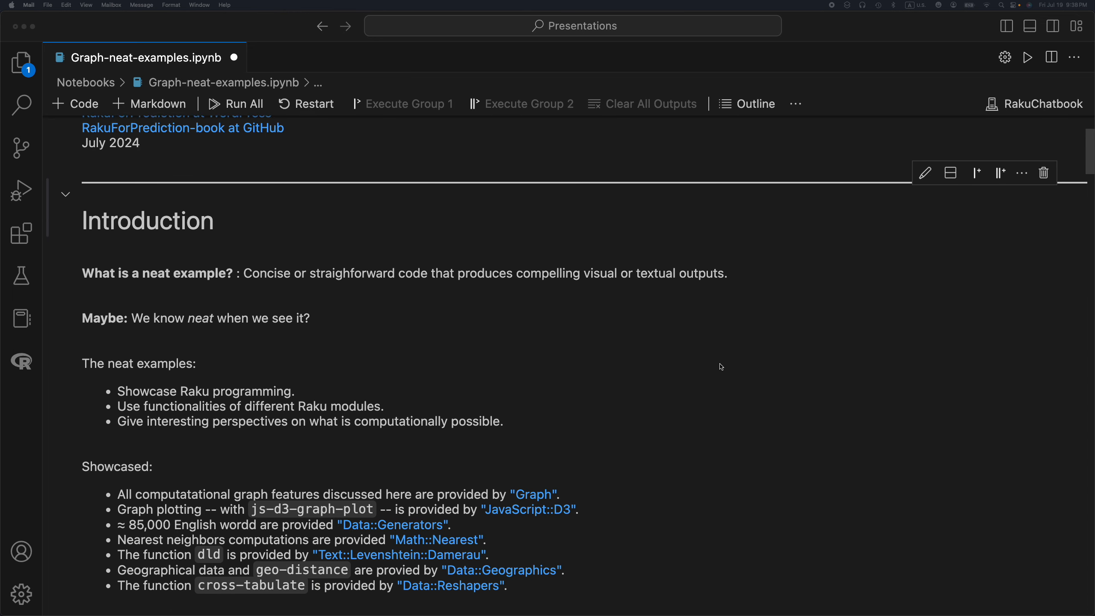
pyautogui.scroll(-3)
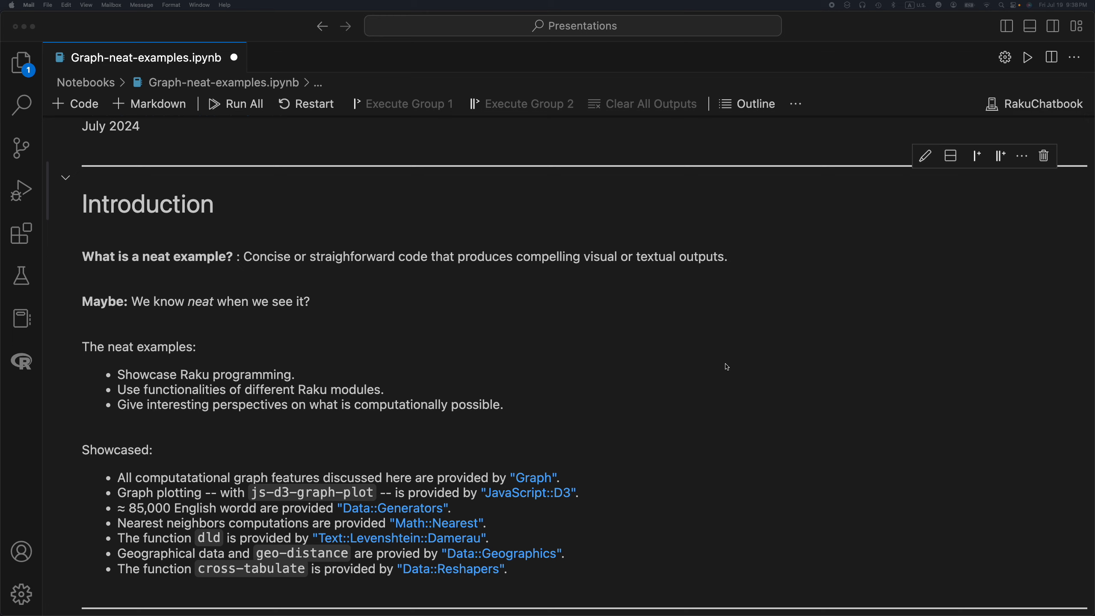
pyautogui.scroll(-3)
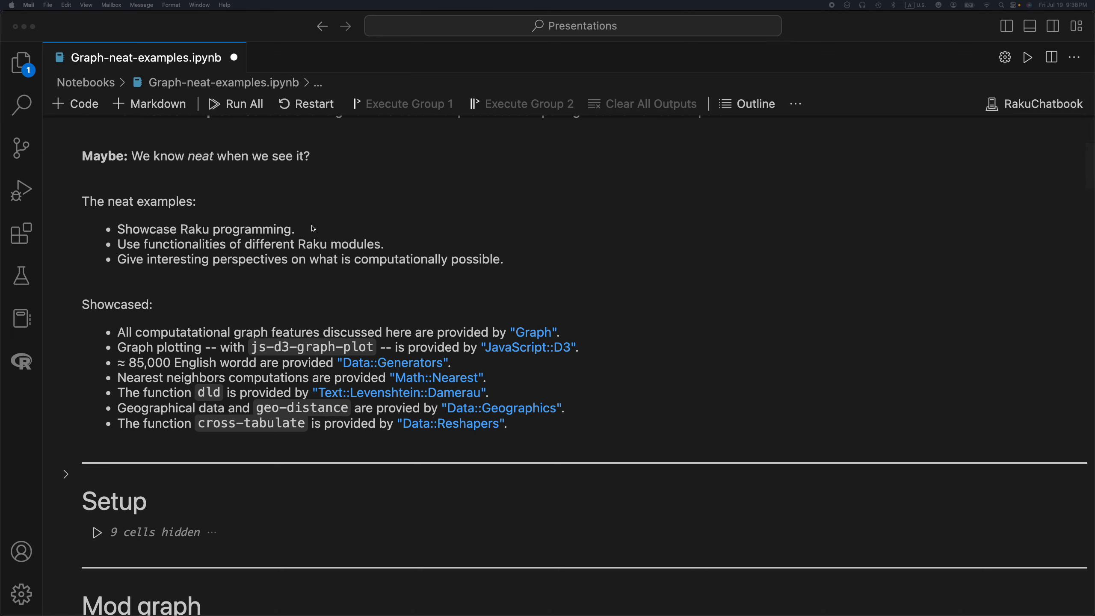
pyautogui.moveTo(267, 234)
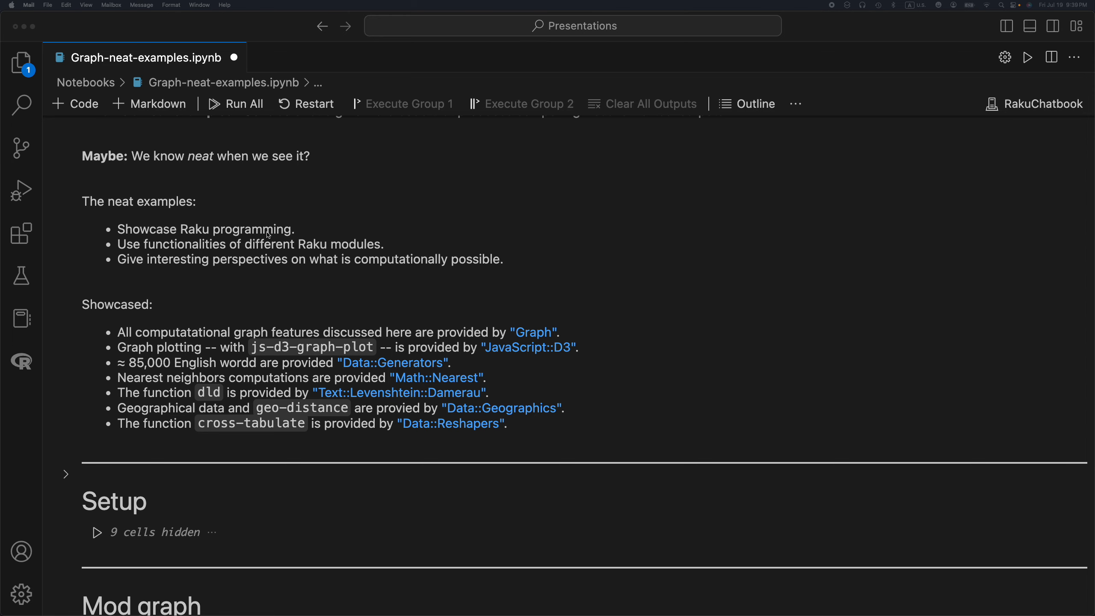
pyautogui.scroll(-3)
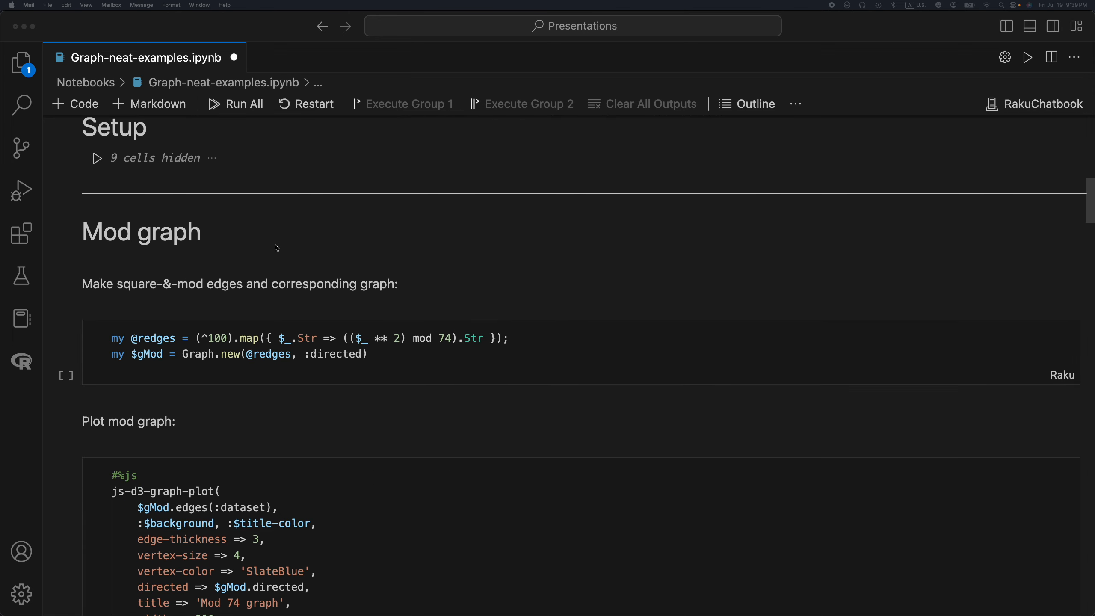
pyautogui.scroll(-3)
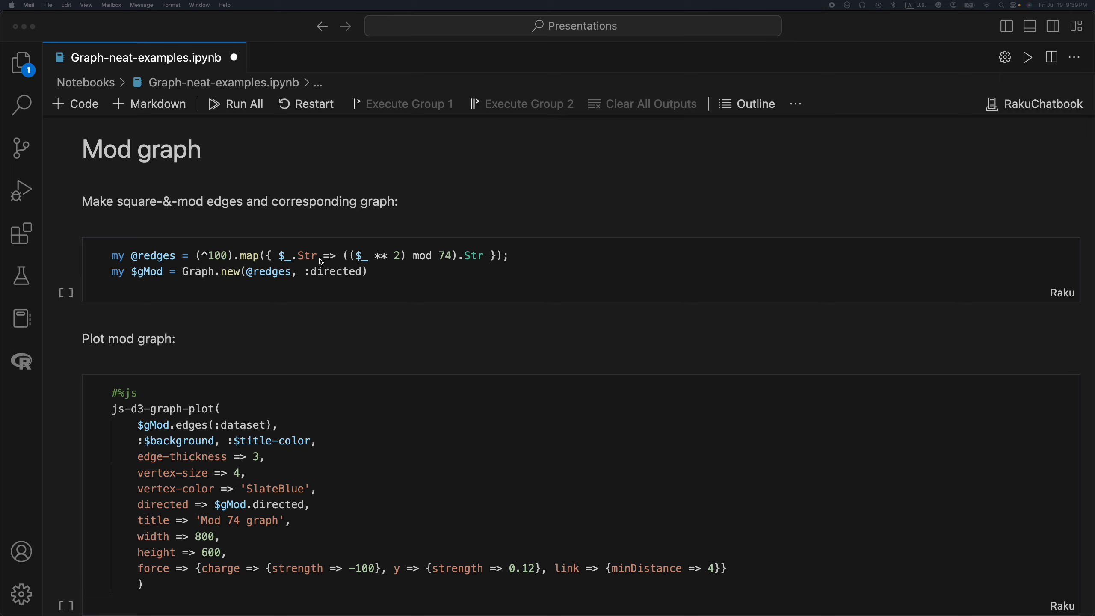
pyautogui.moveTo(405, 259)
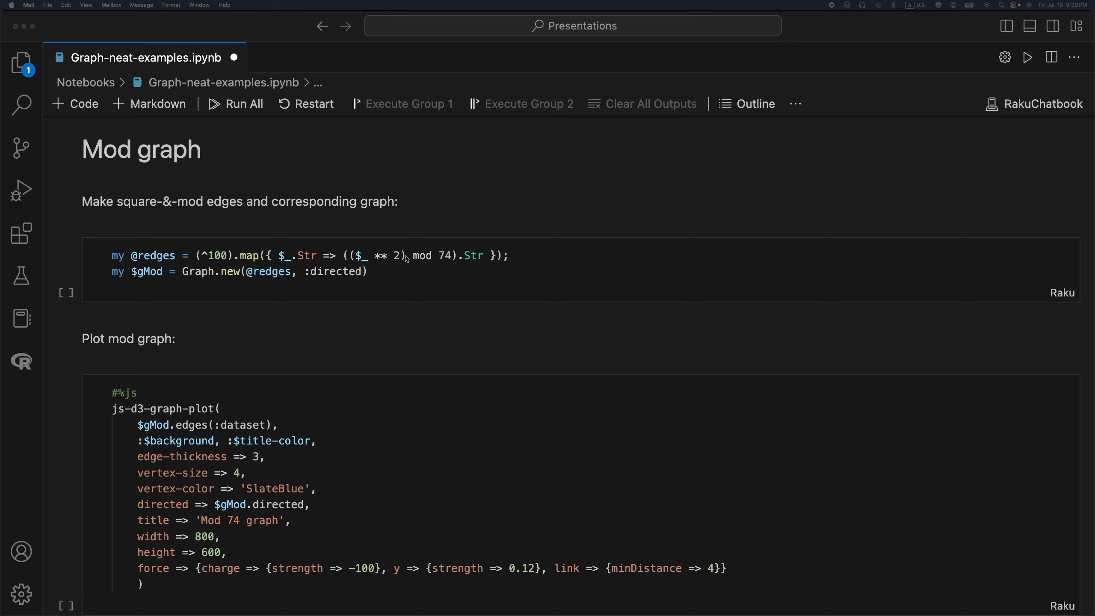
pyautogui.moveTo(439, 260)
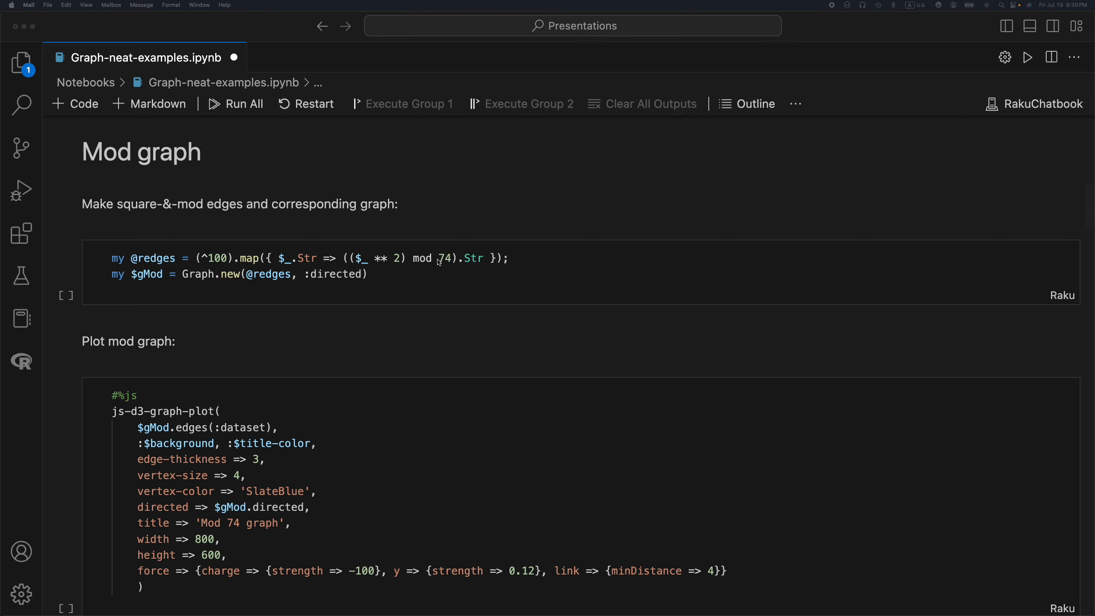
pyautogui.click(369, 273)
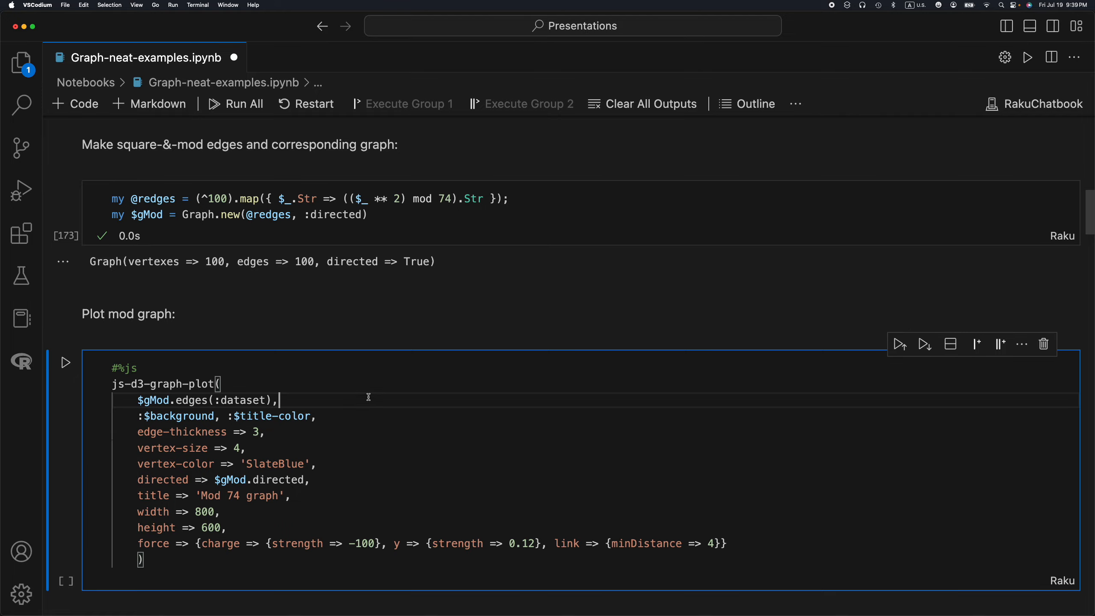
# - Run the js-d3-graph-plot cell to render the Mod 74 graph with numbered vertices and arrowed edges
pyautogui.click(65, 362)
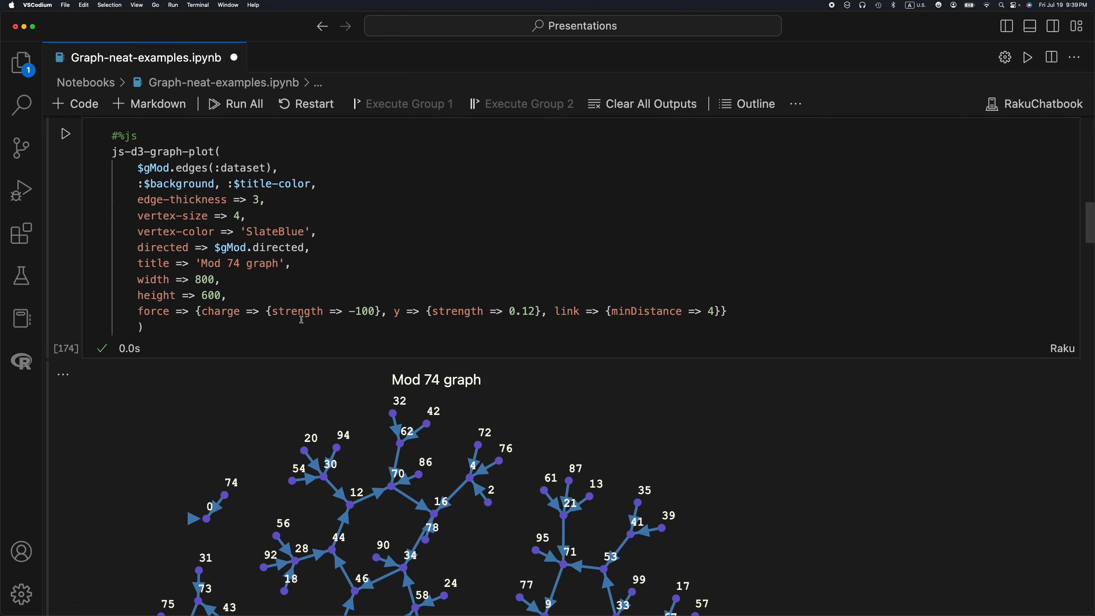
pyautogui.scroll(-3)
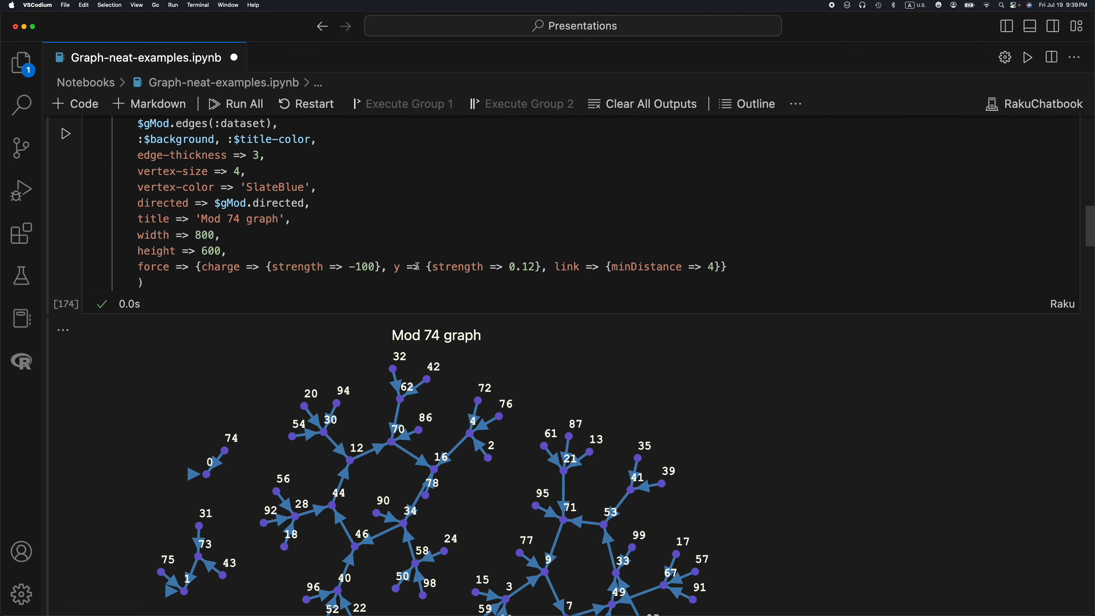
pyautogui.scroll(-3)
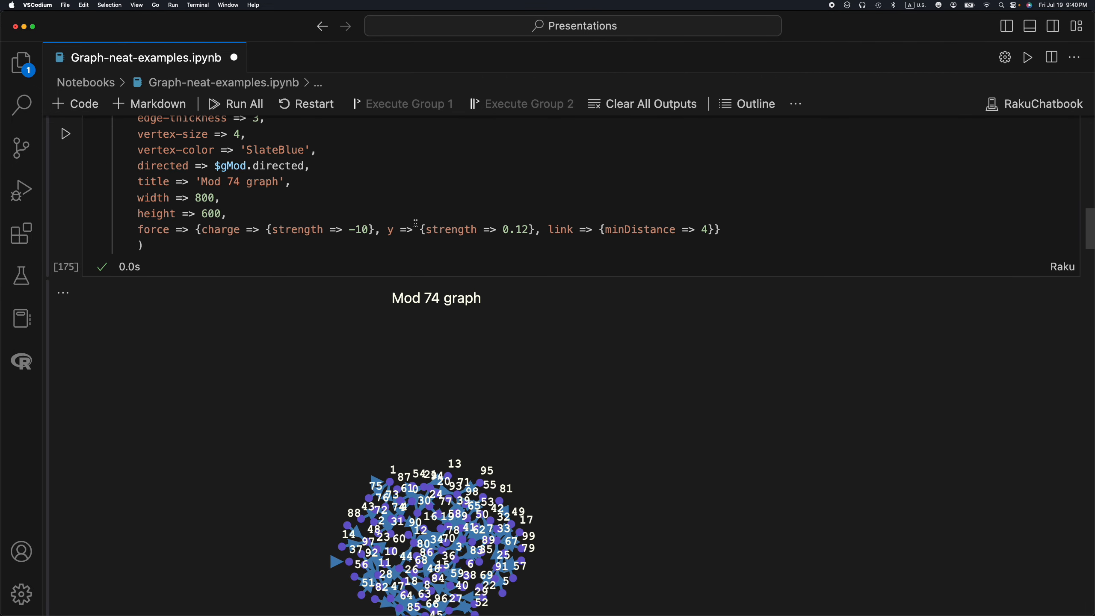
# - Rerun the Mod 74 plot with charge strength -10, then restore -100 to spread the components
pyautogui.doubleClick(361, 229)
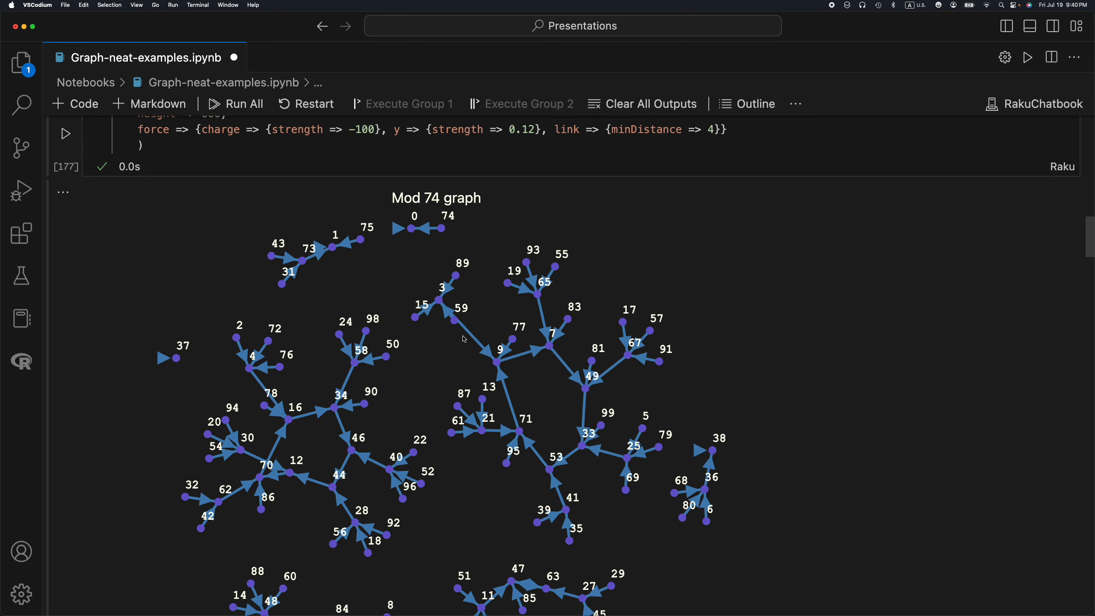
# - Run the weakly-connected-components cell, listing eight vertex groups down to the lone vertex 37
pyautogui.scroll(-3)
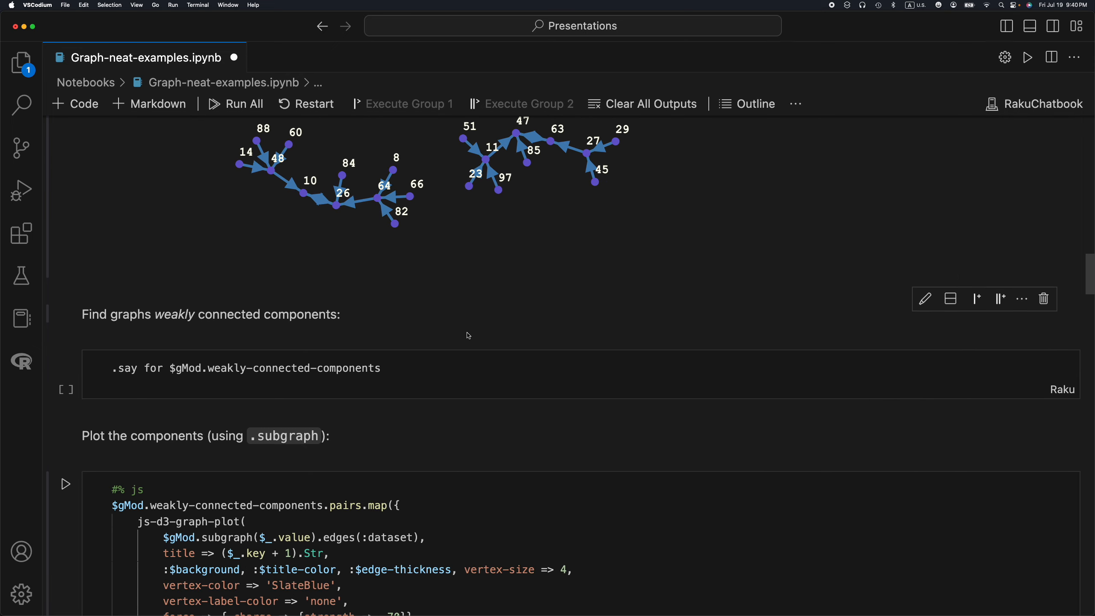
pyautogui.scroll(-3)
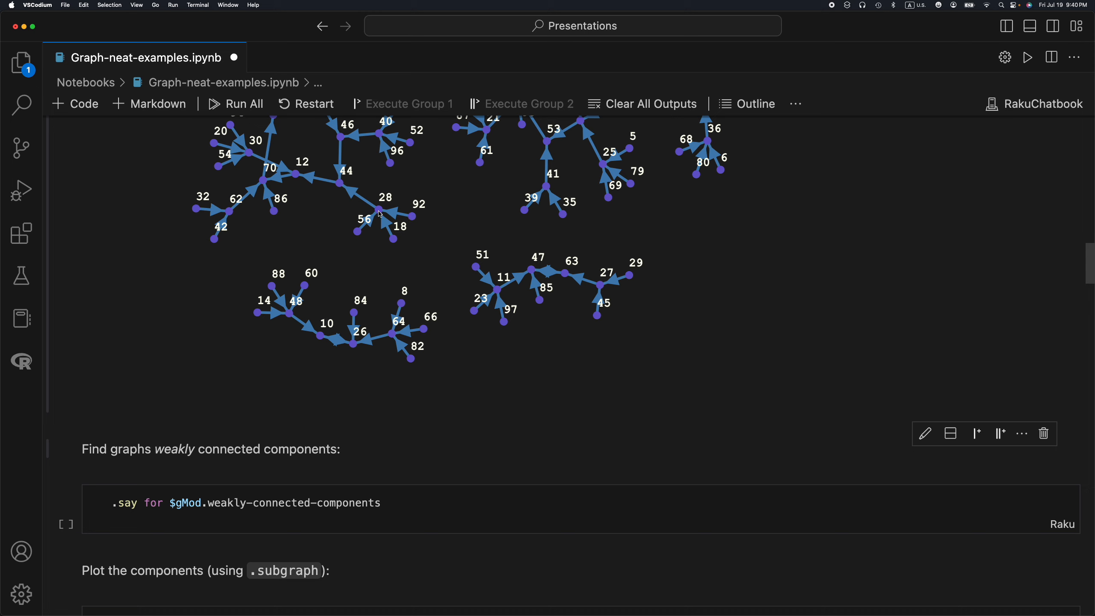
pyautogui.moveTo(416, 221)
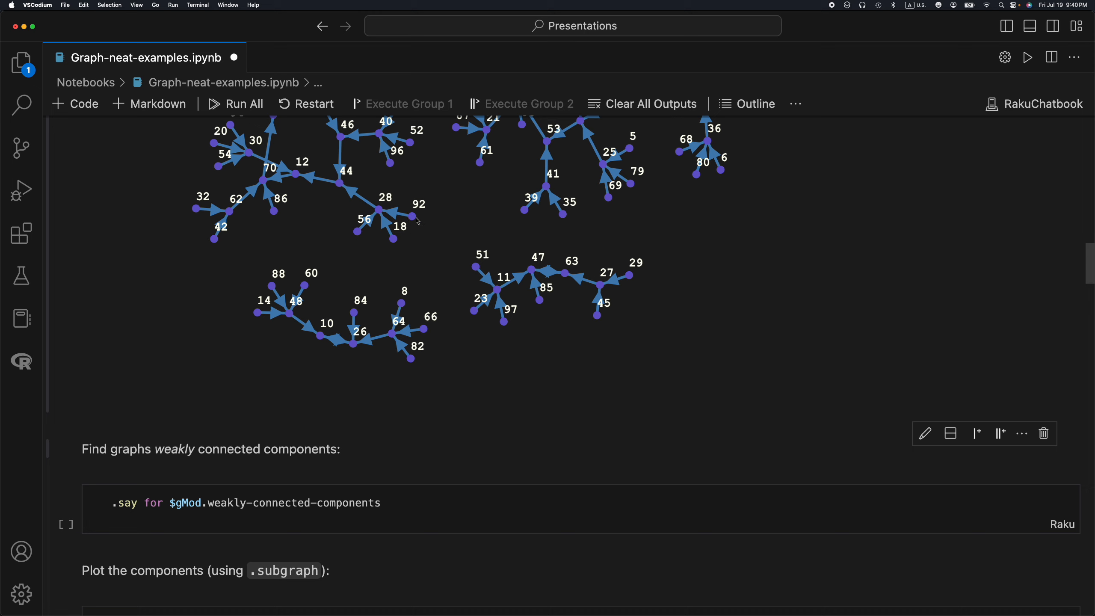
pyautogui.moveTo(386, 215)
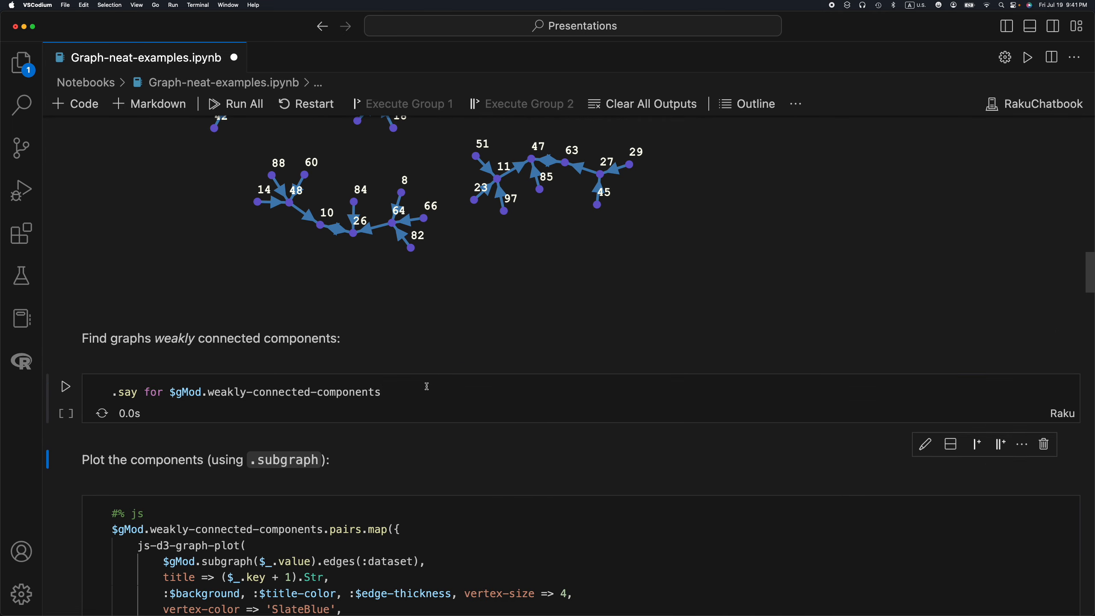
pyautogui.click(66, 387)
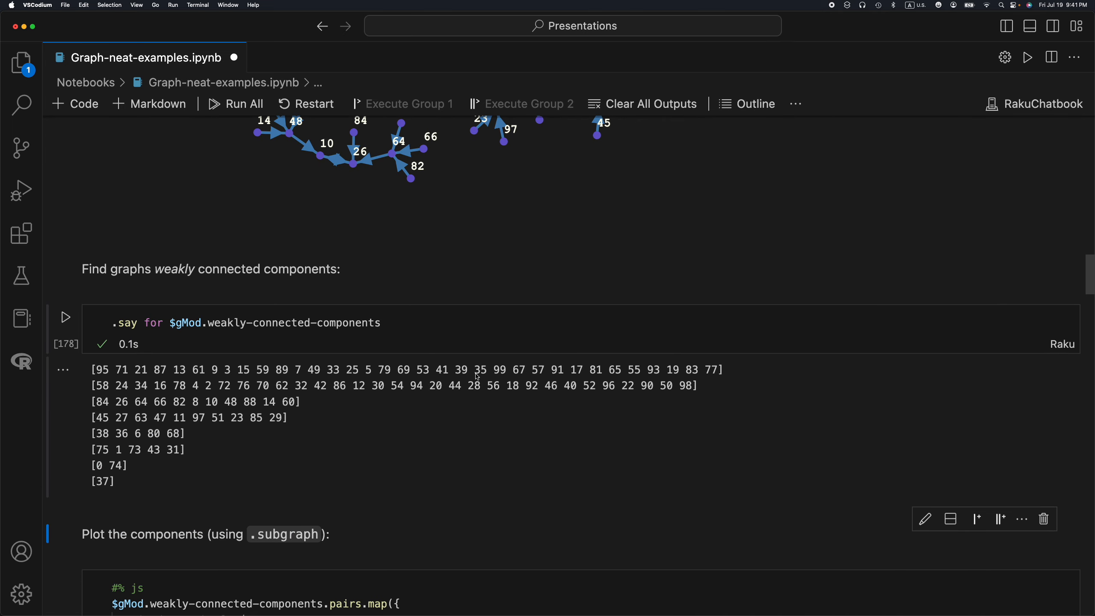
pyautogui.scroll(-3)
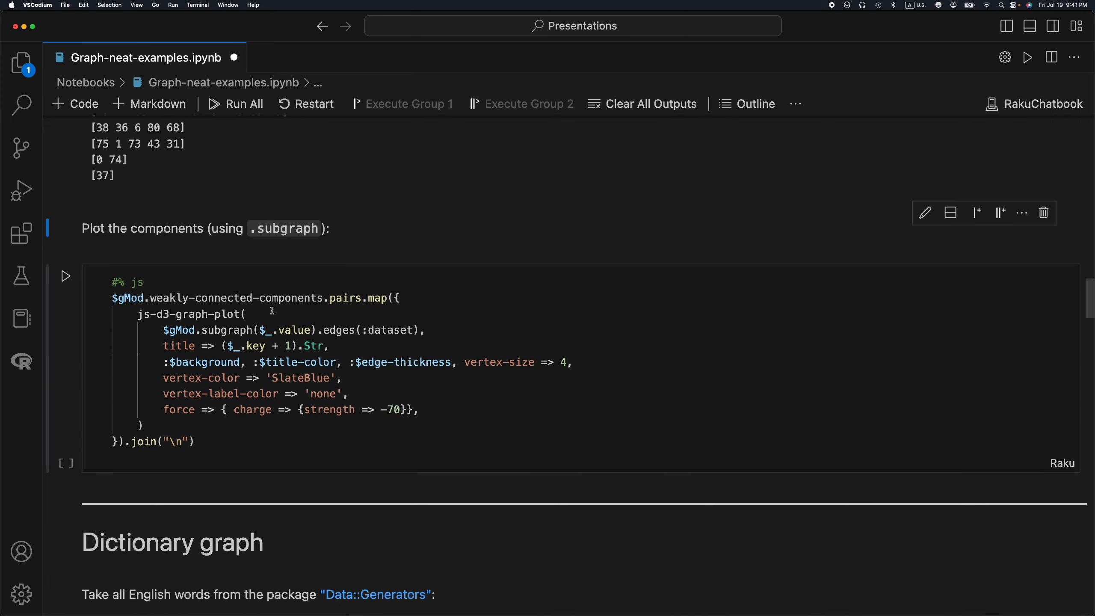
# - Run the .subgraph plotting cell so each weakly connected component gets its own numbered plot
pyautogui.click(65, 276)
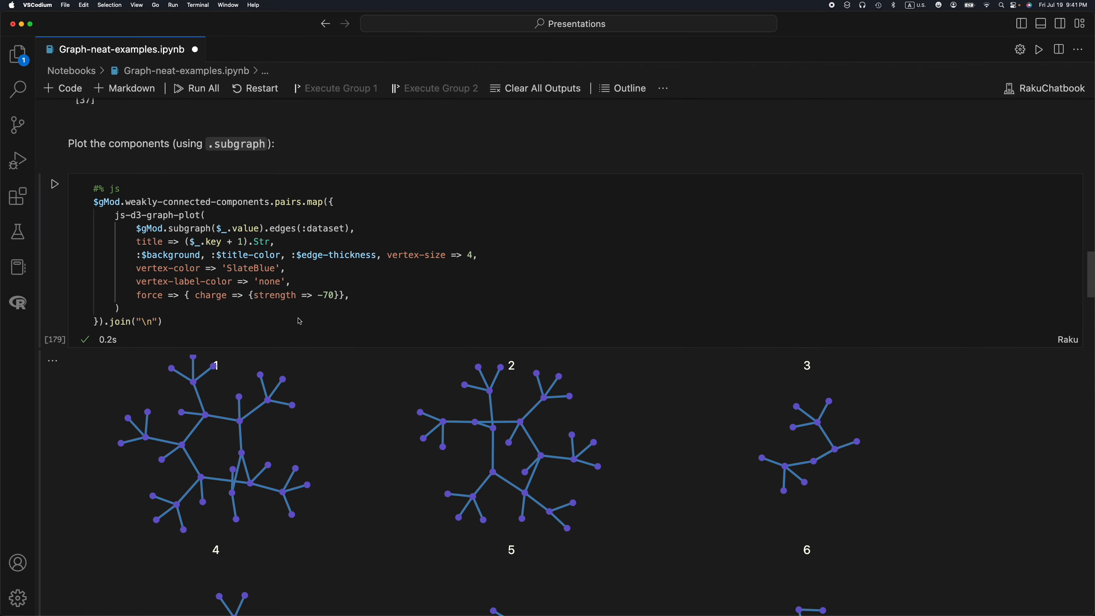
pyautogui.scroll(-3)
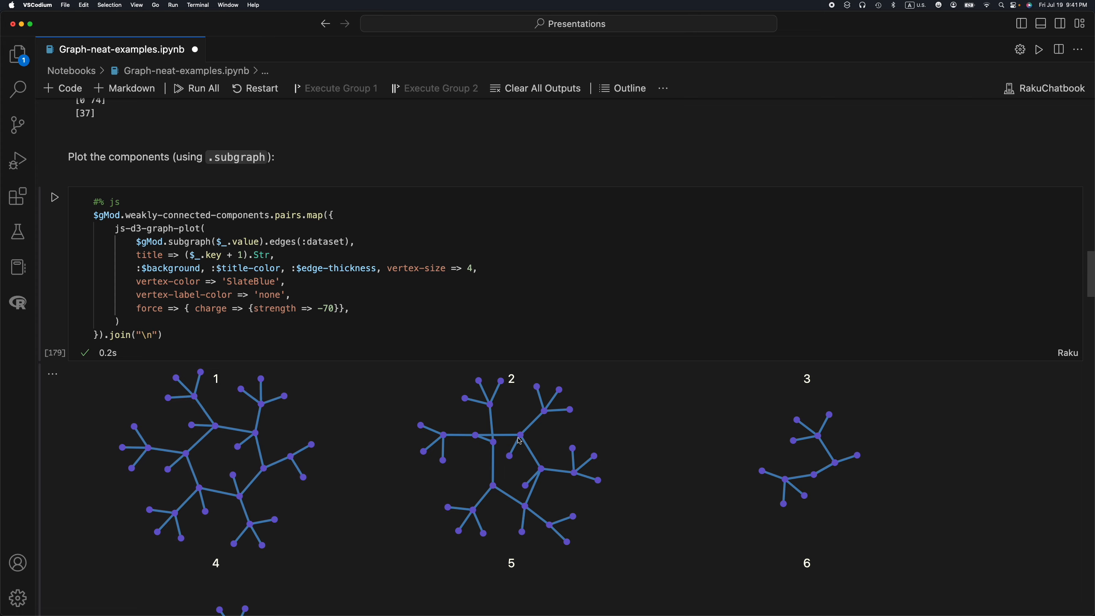
pyautogui.scroll(3)
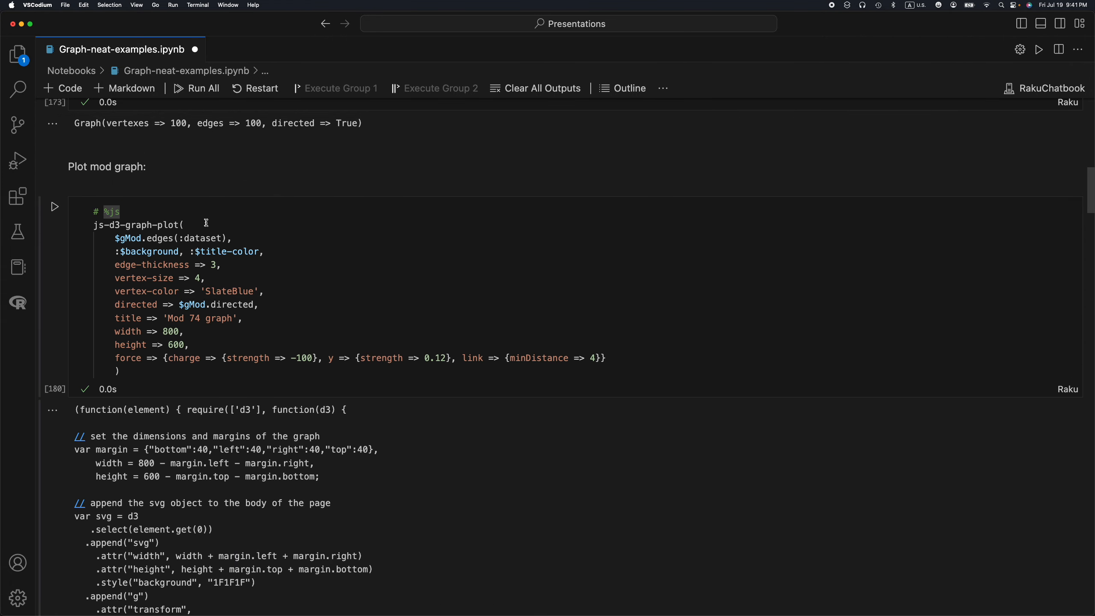
pyautogui.moveTo(235, 228)
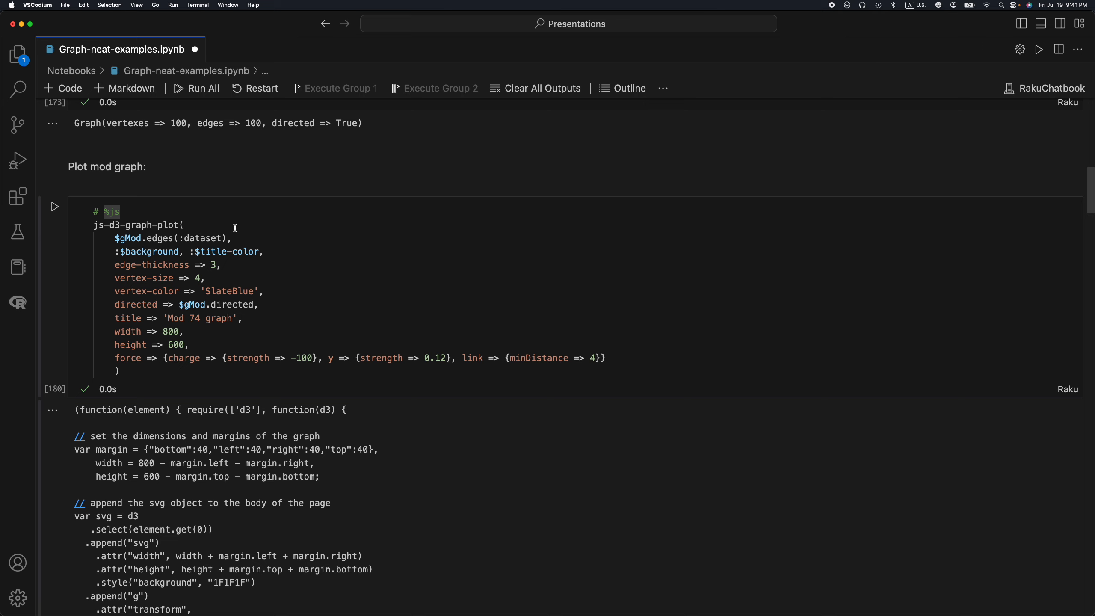
pyautogui.moveTo(234, 263)
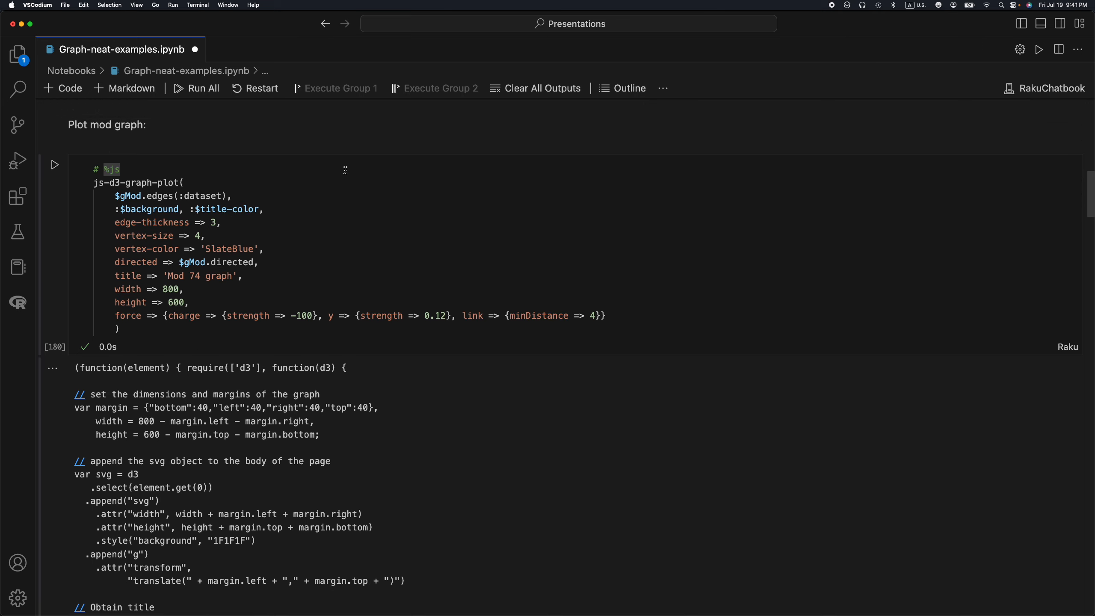
pyautogui.moveTo(444, 187)
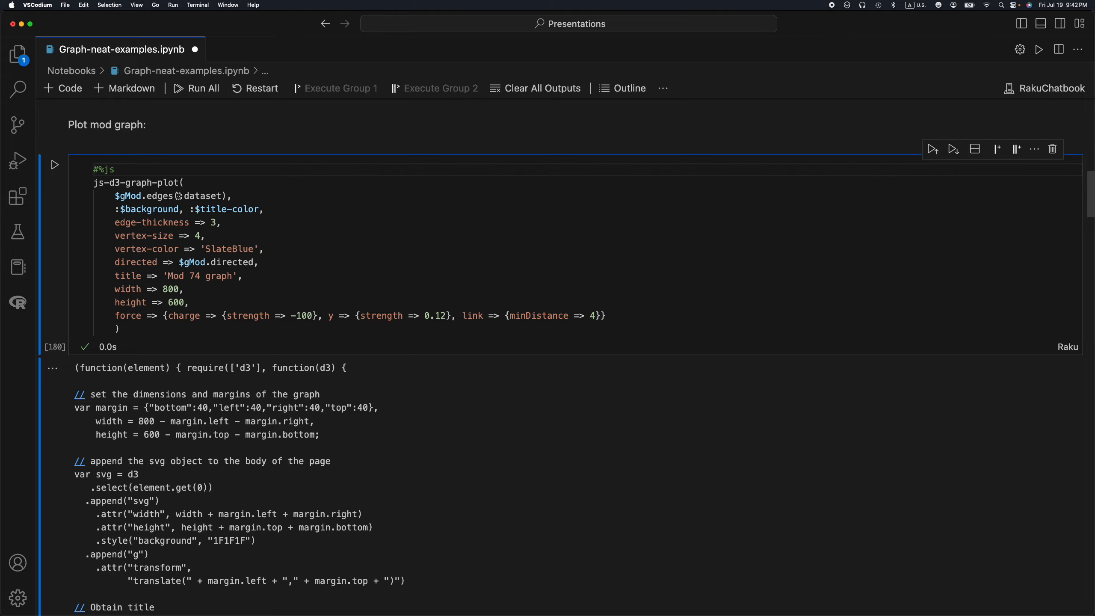
# - Restore the '#%js' magic line and rerun the Mod 74 cell so it renders the graph again
pyautogui.click(55, 164)
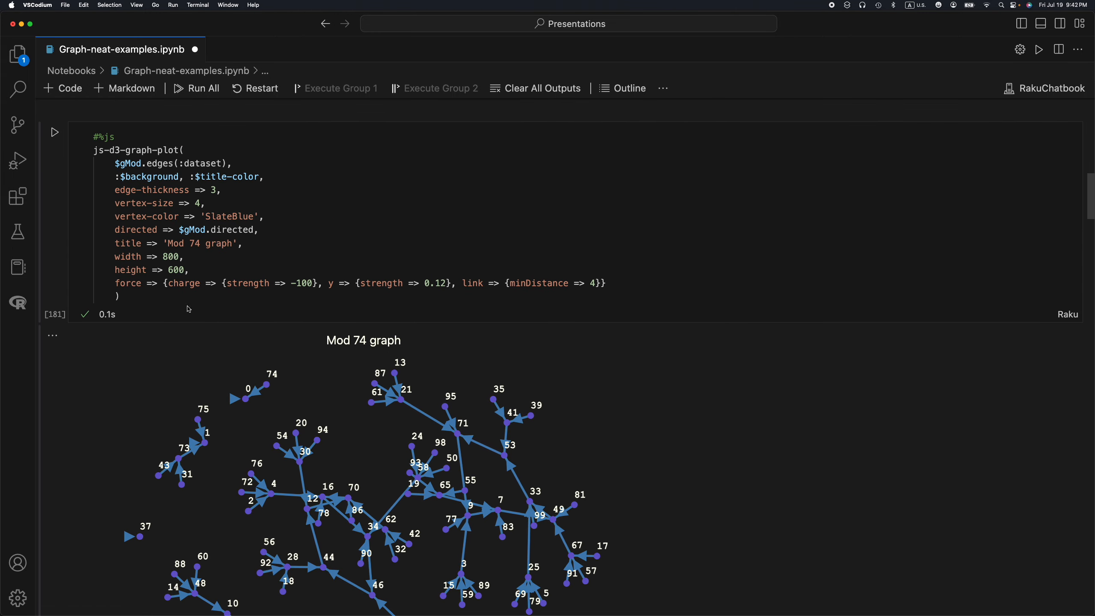
# - Scroll past the component plots to the Dictionary graph heading
pyautogui.scroll(-3)
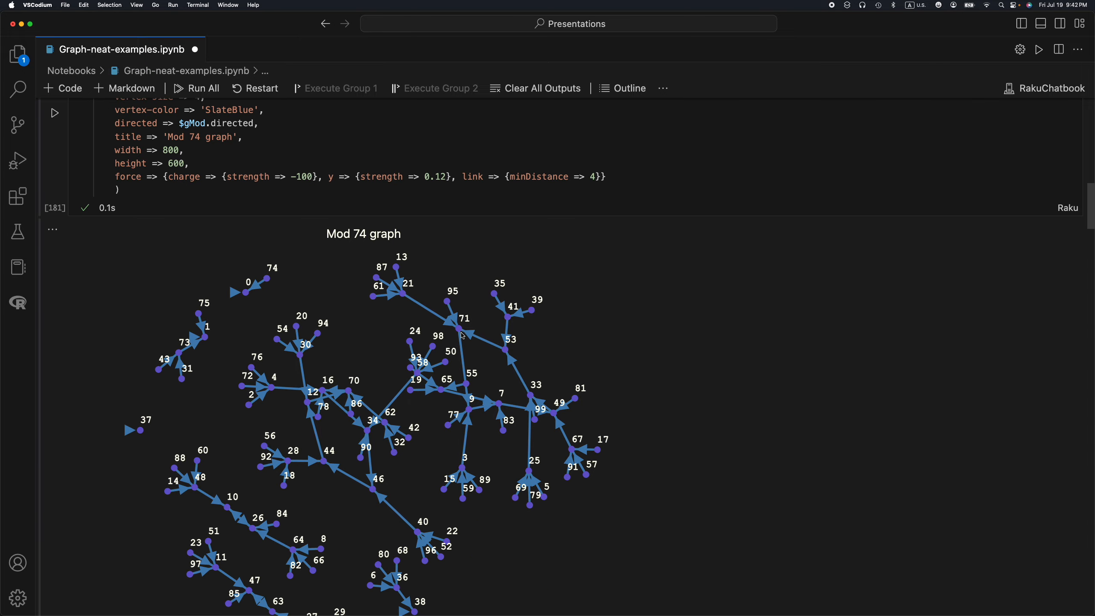
pyautogui.moveTo(461, 318); pyautogui.dragTo(307, 284)
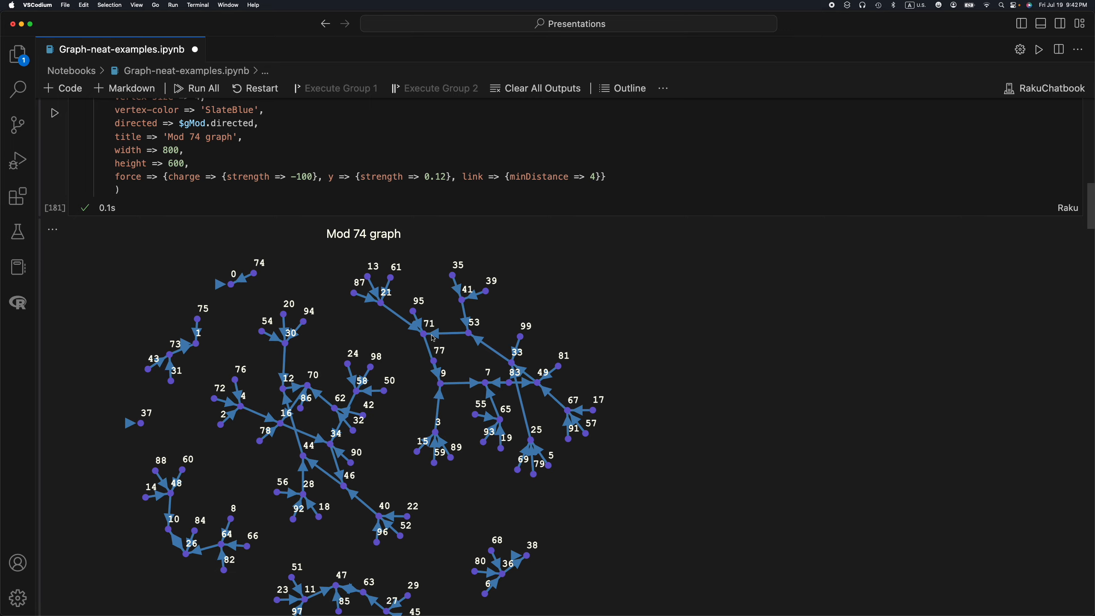
pyautogui.scroll(-3)
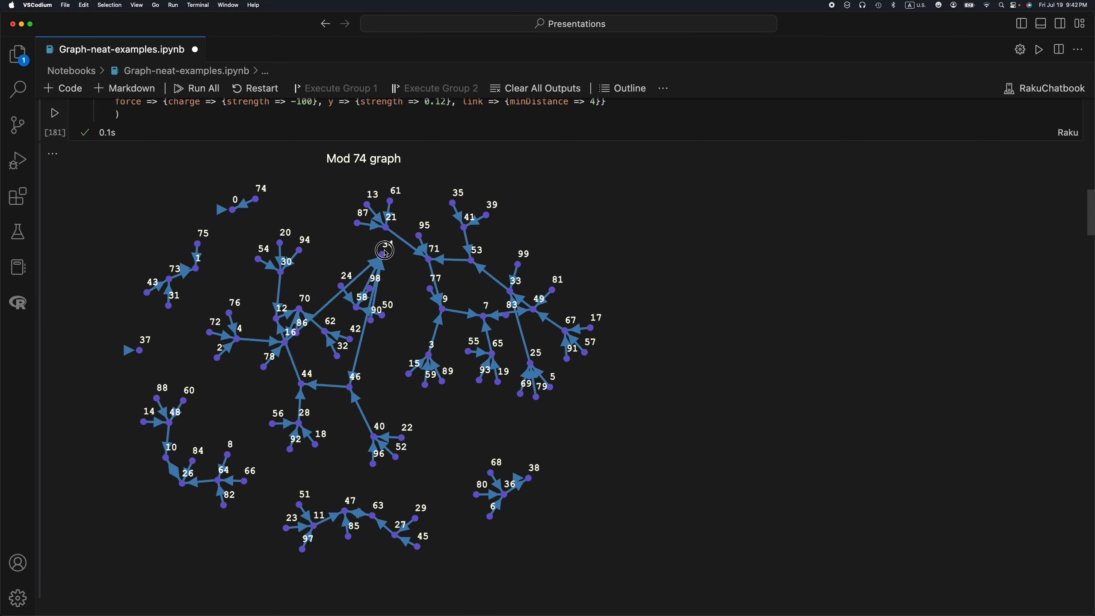
pyautogui.scroll(-3)
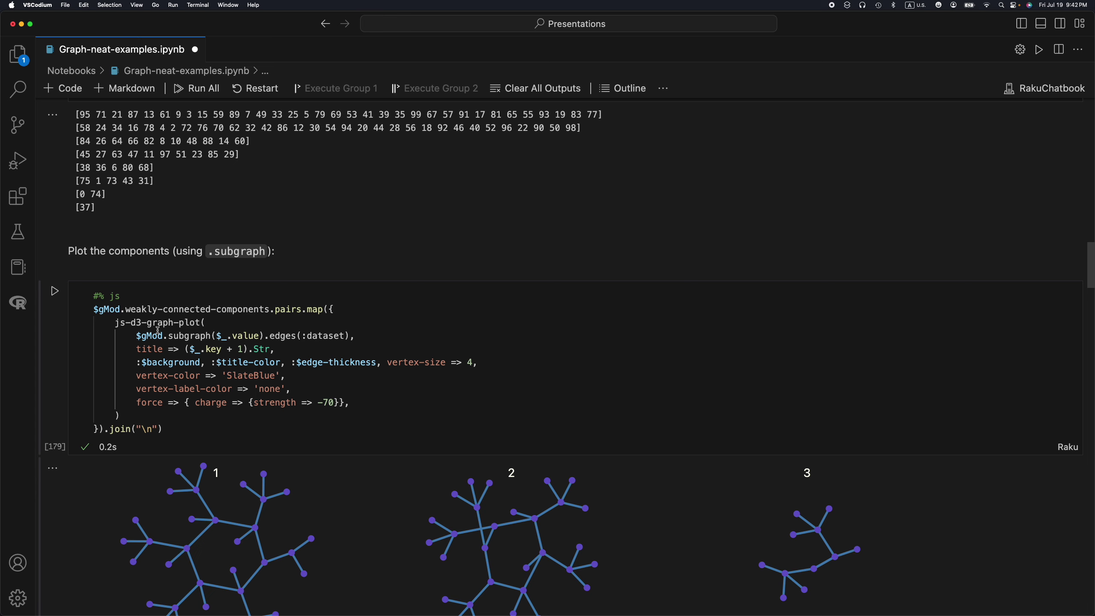
pyautogui.scroll(-3)
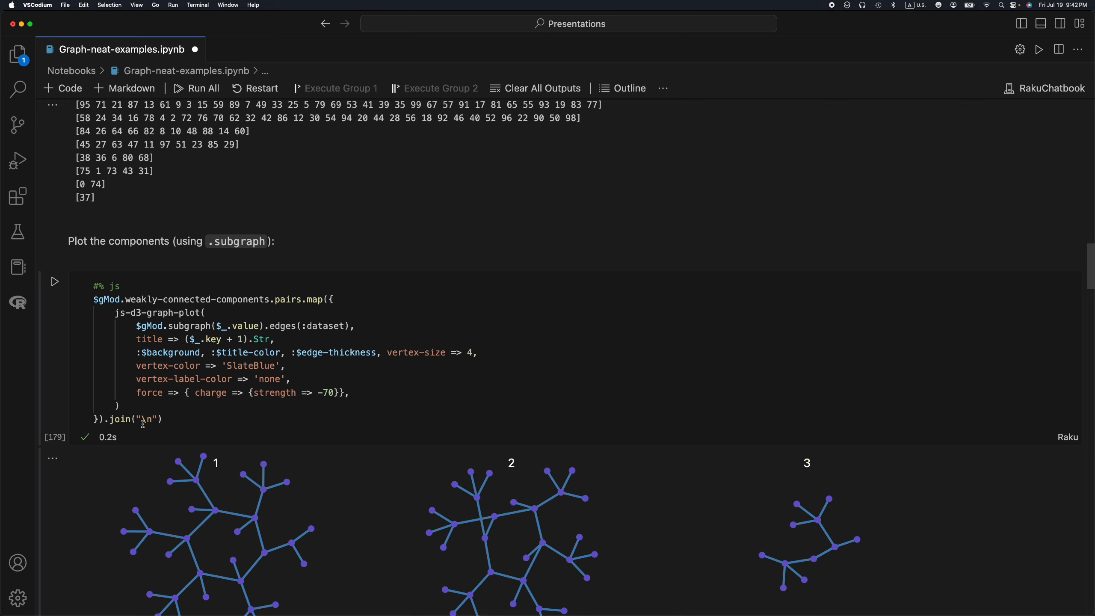
pyautogui.scroll(-3)
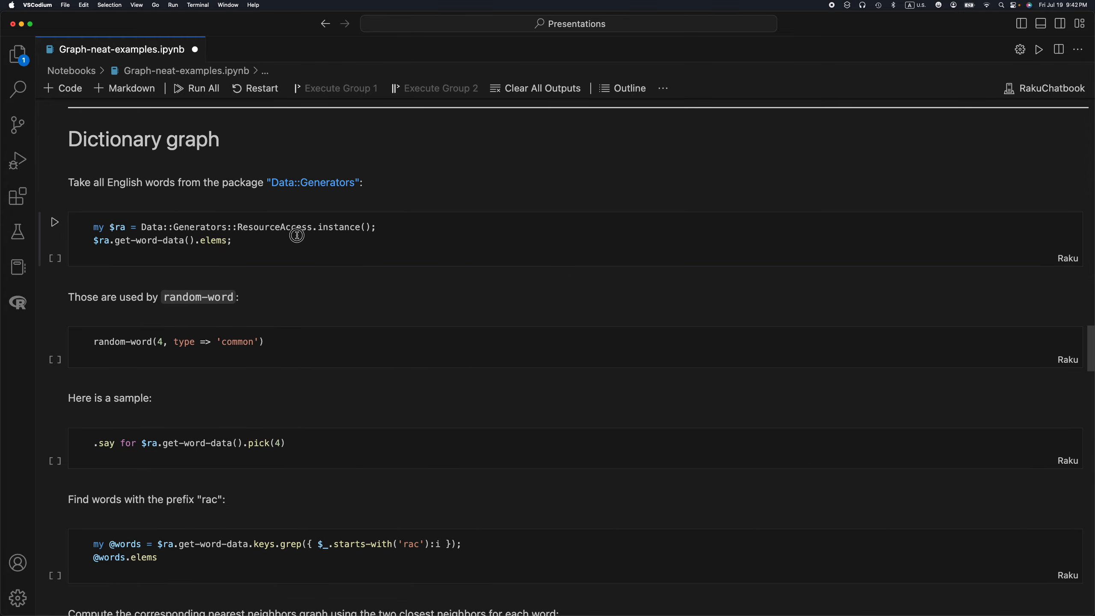
# - Count the 84996 English words from Data::Generators and sample random common words several times
pyautogui.click(55, 222)
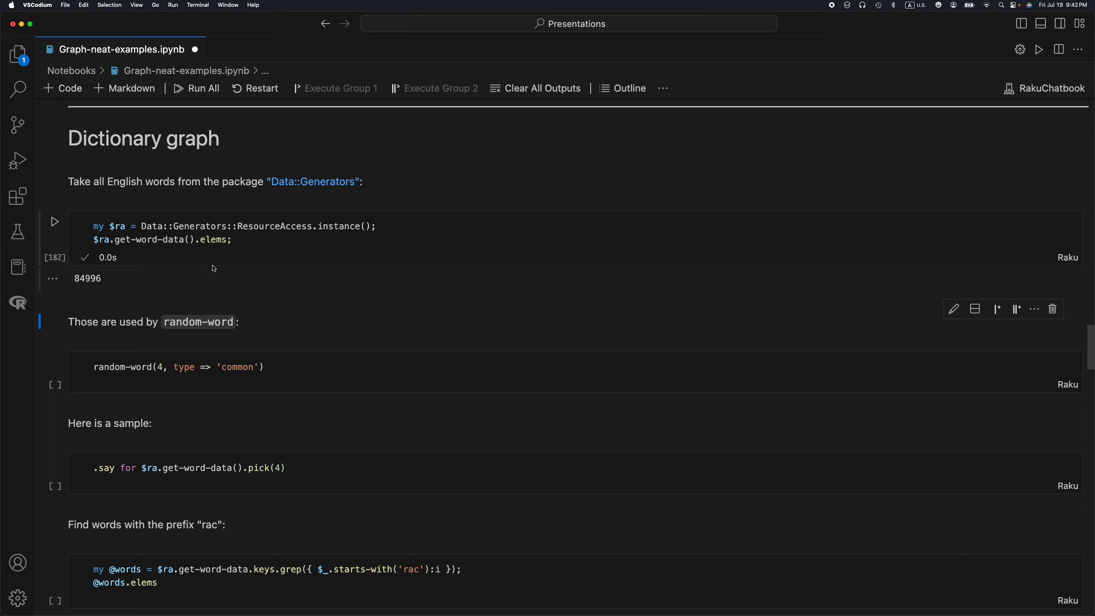
pyautogui.moveTo(207, 272)
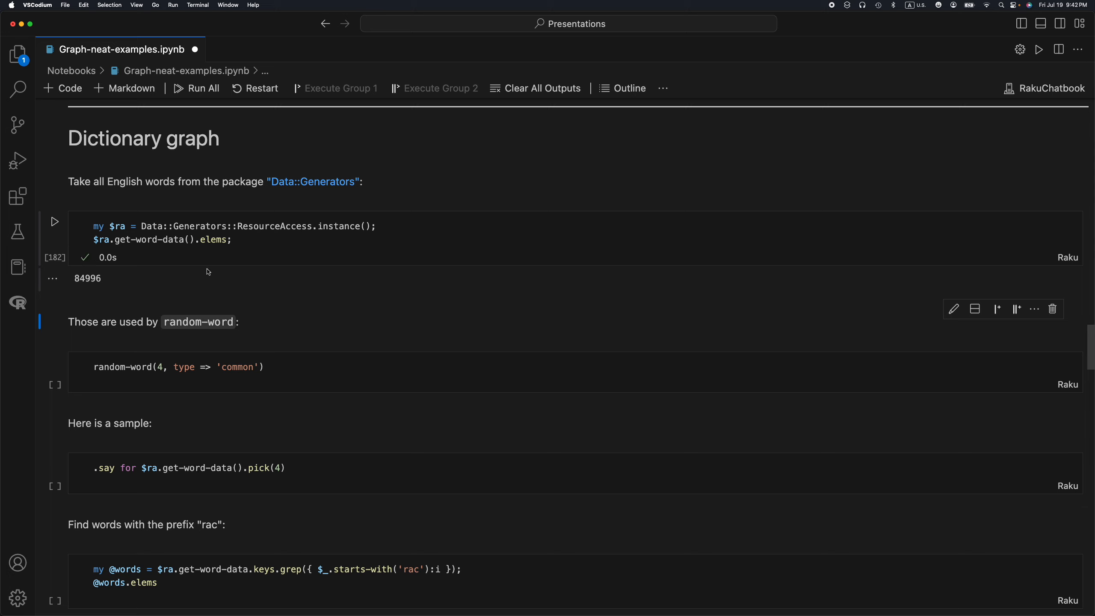
pyautogui.moveTo(258, 248)
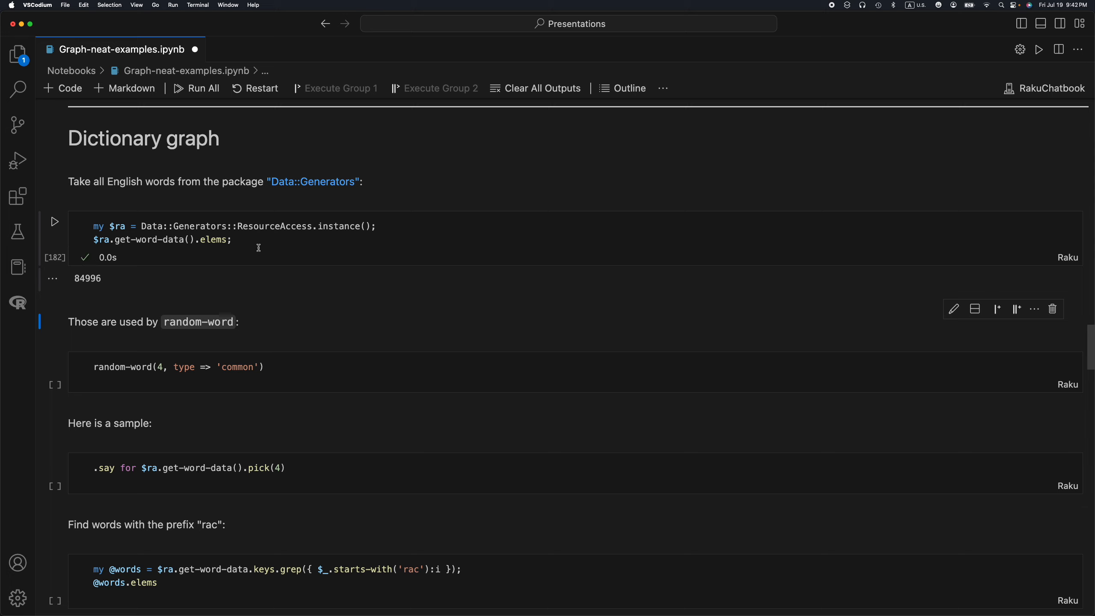
pyautogui.moveTo(301, 348)
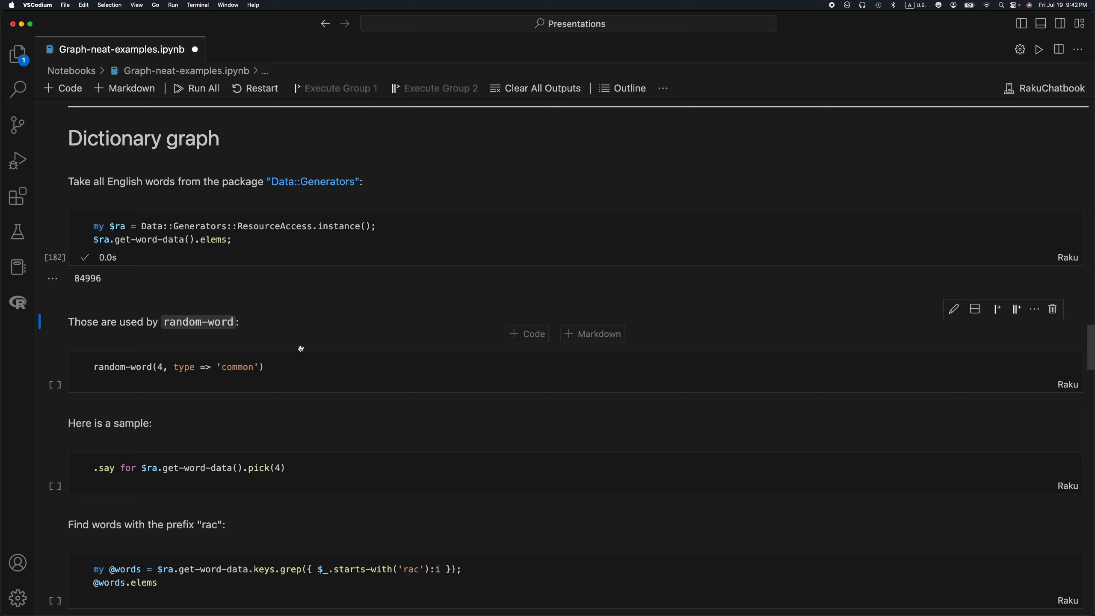
pyautogui.click(281, 372)
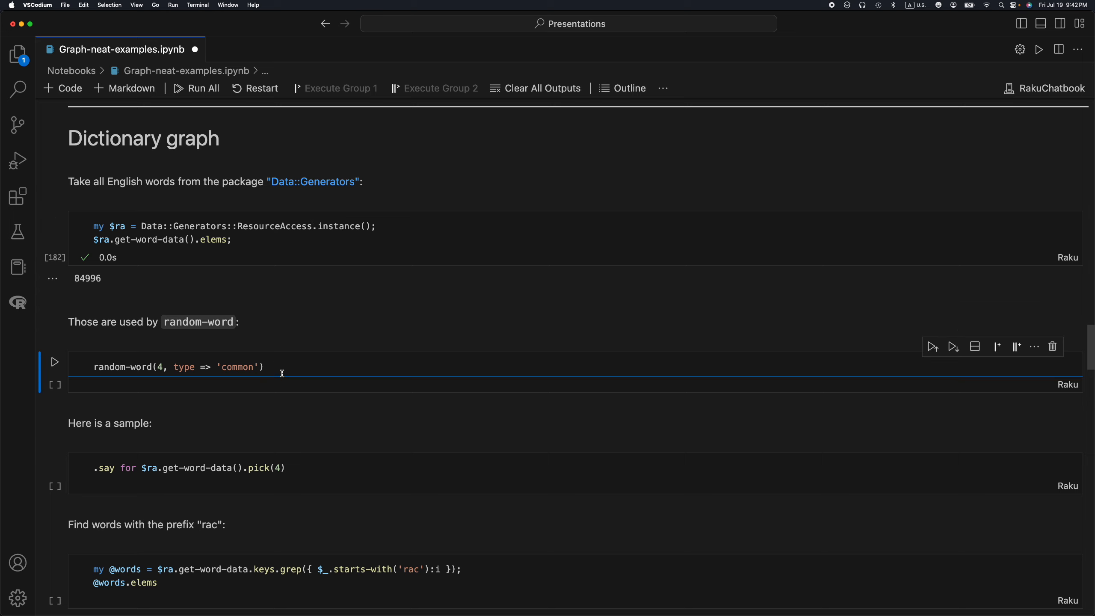
pyautogui.click(55, 362)
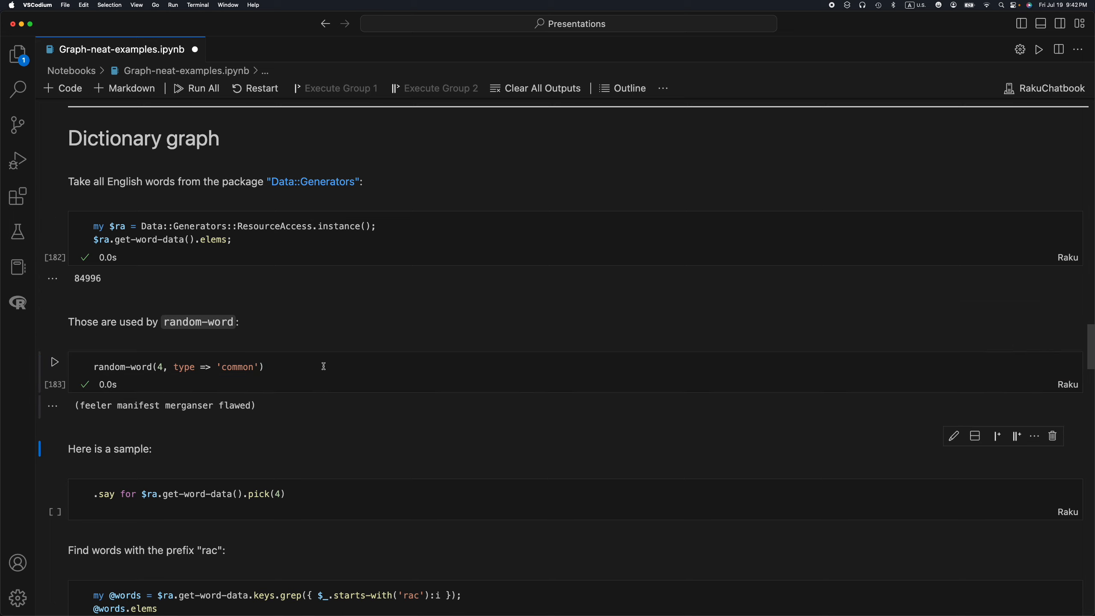
pyautogui.click(55, 361)
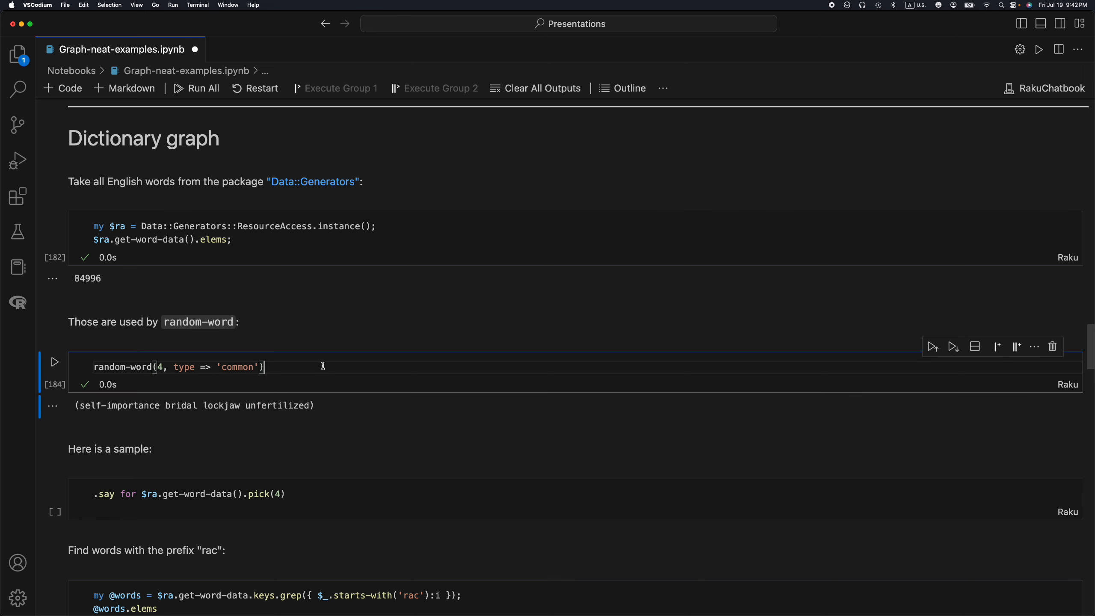
pyautogui.click(55, 361)
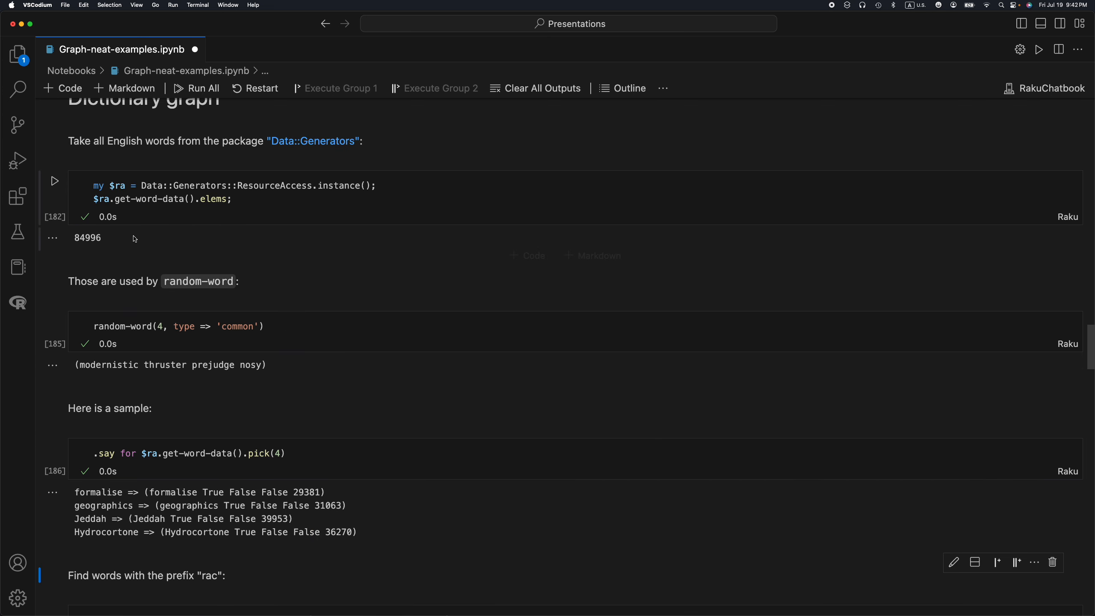
# - Find the 46 'rac' words and compute their nearest-neighbor graph of 46 vertexes and 92 edges
pyautogui.scroll(-3)
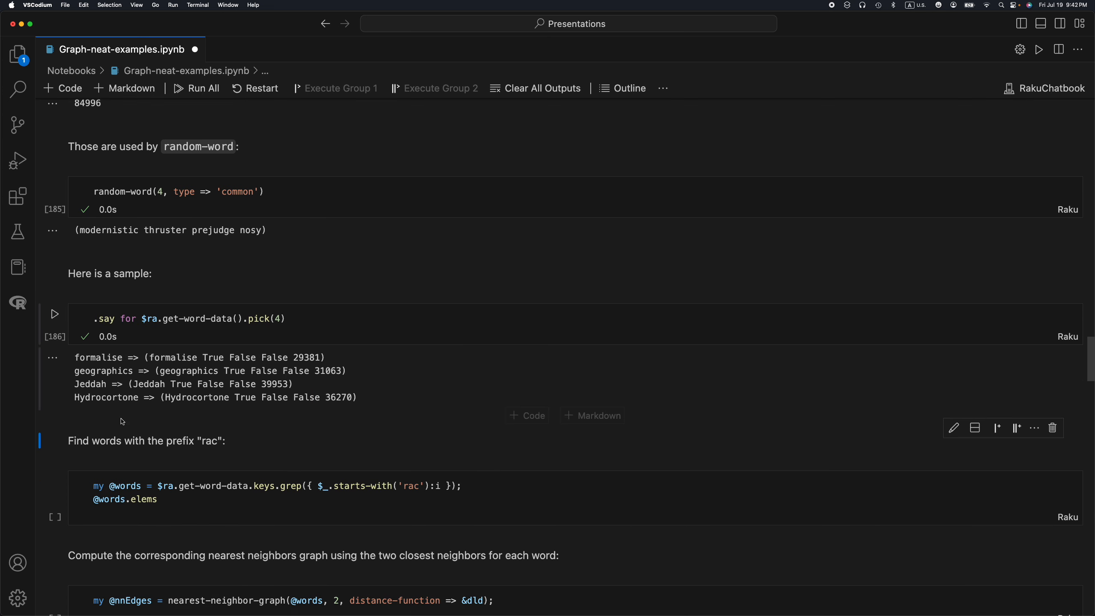
pyautogui.moveTo(161, 342)
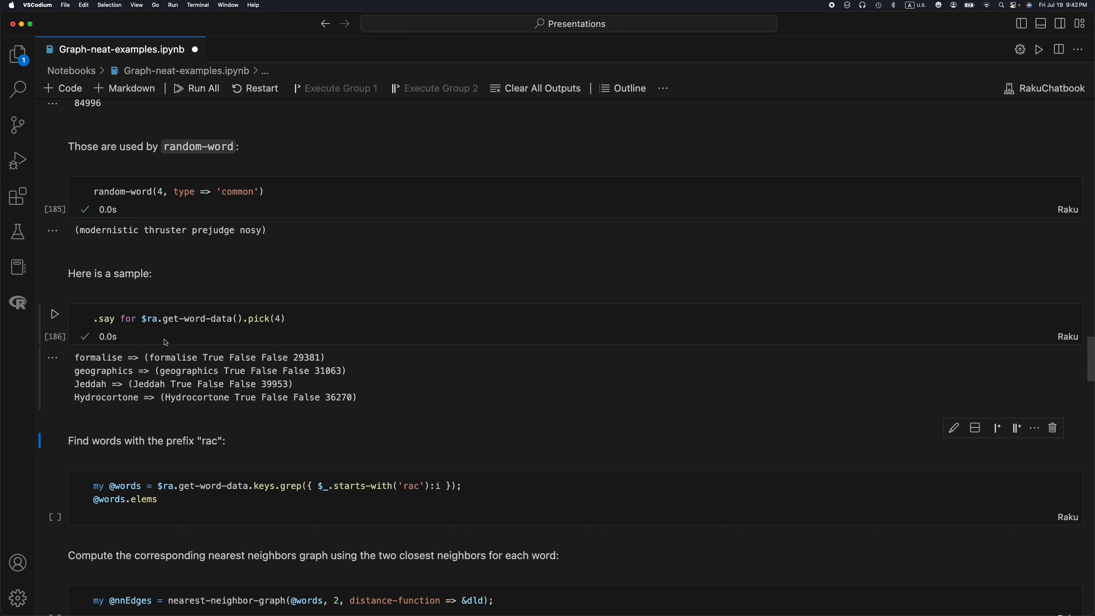
pyautogui.moveTo(98, 354)
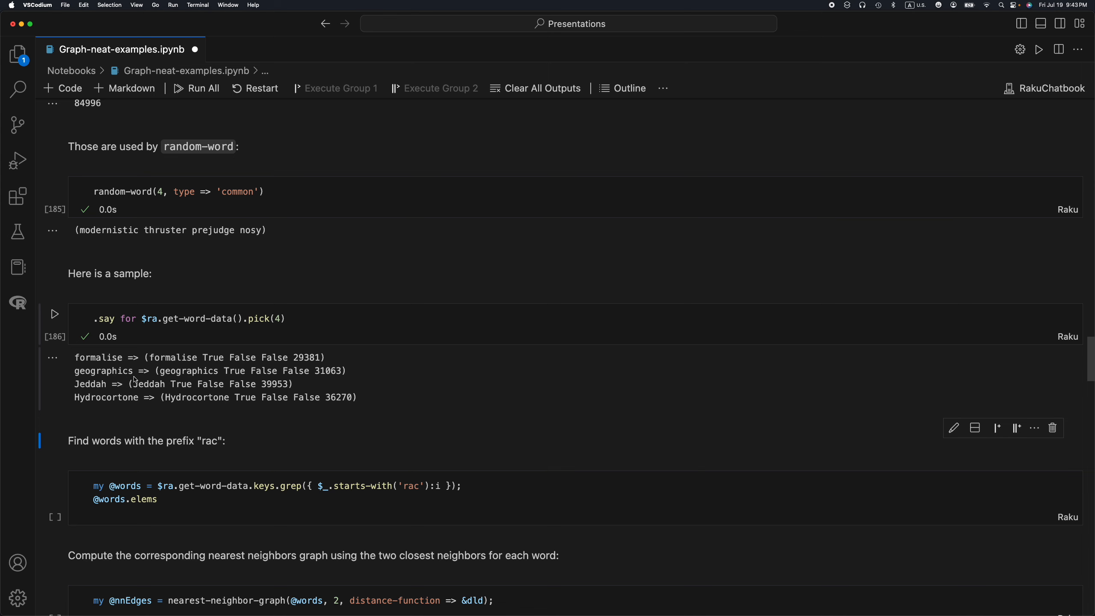
pyautogui.scroll(-3)
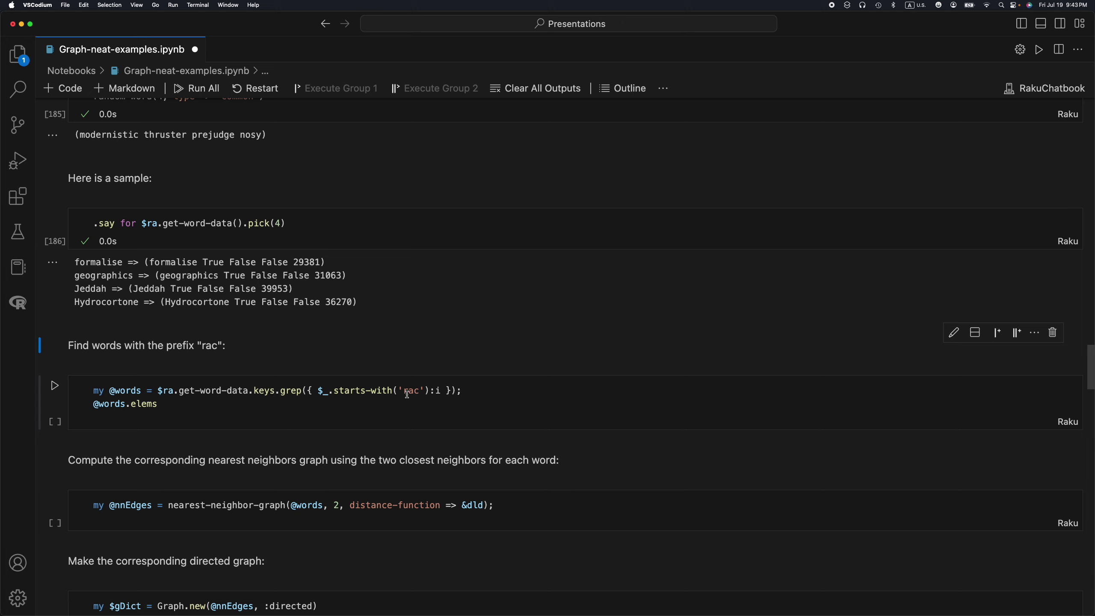
pyautogui.moveTo(371, 401)
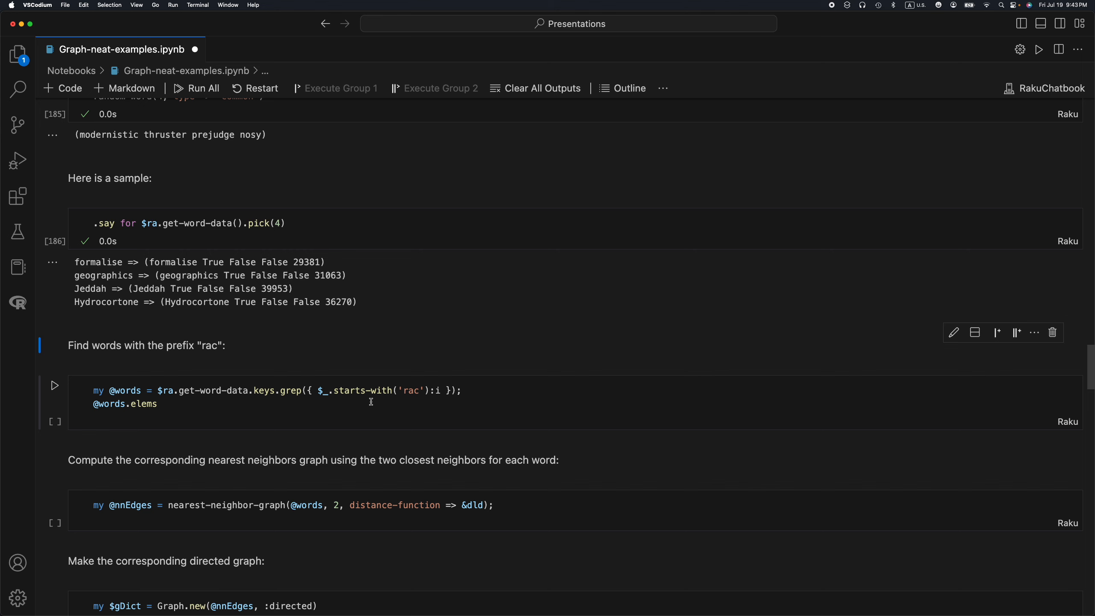
pyautogui.click(54, 385)
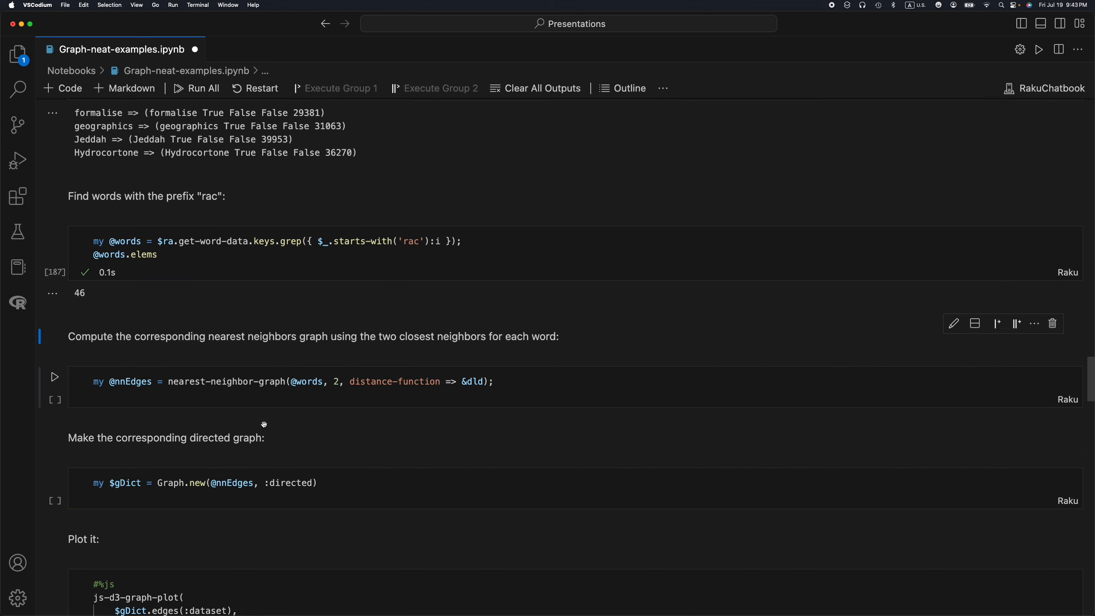
pyautogui.scroll(-3)
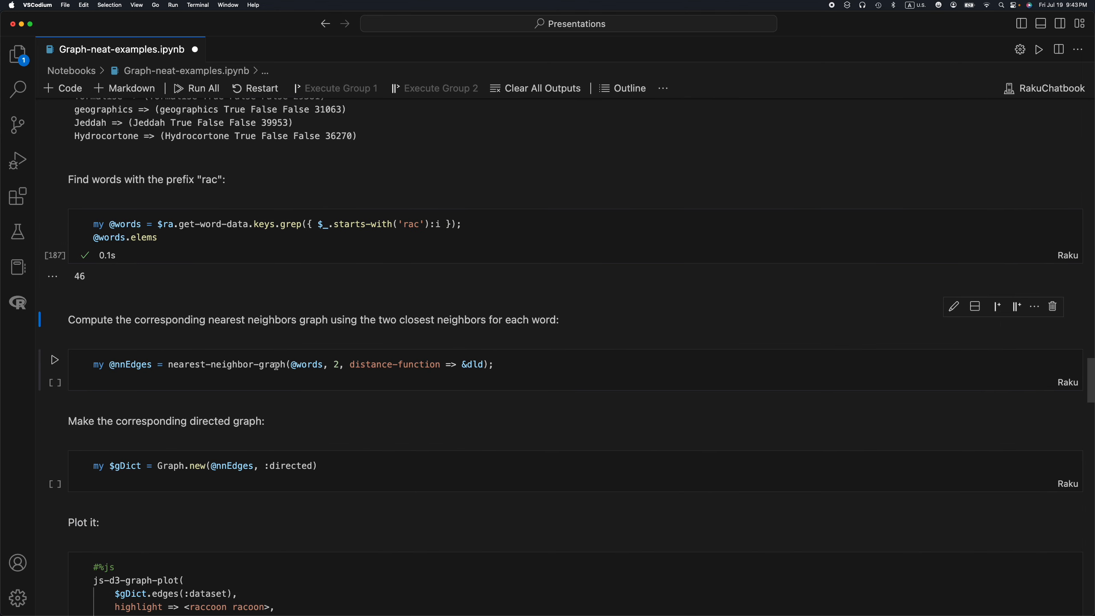
pyautogui.click(55, 360)
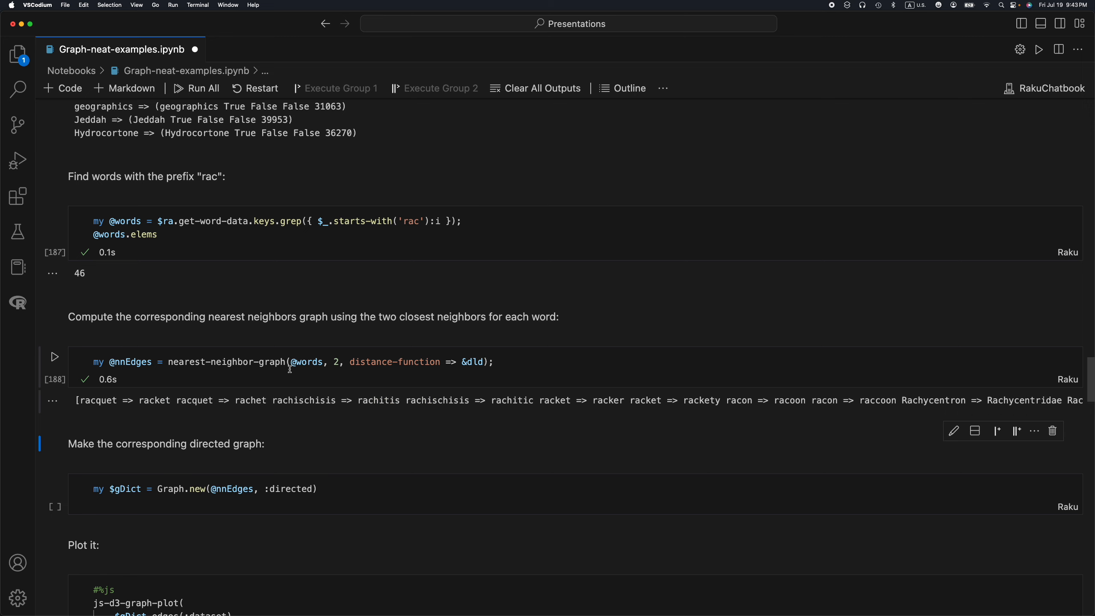
pyautogui.moveTo(180, 359)
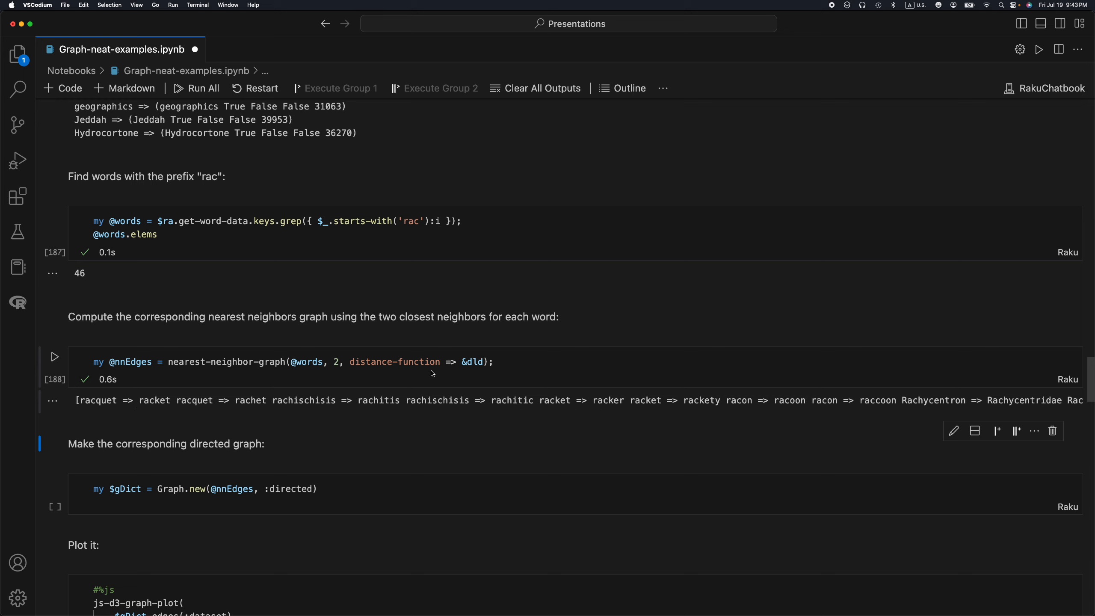
pyautogui.moveTo(472, 366)
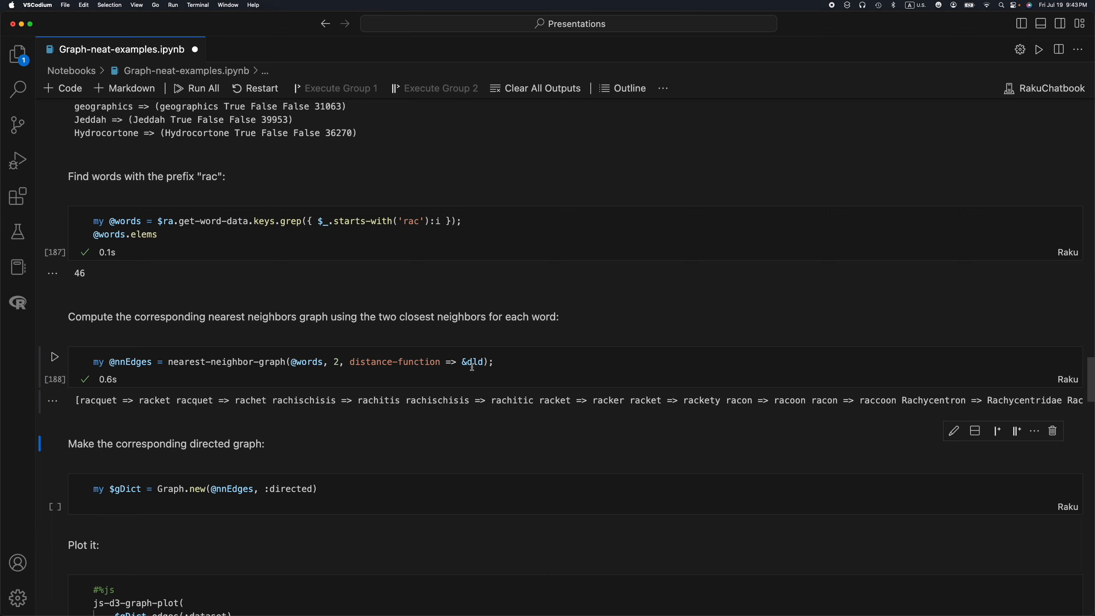
pyautogui.moveTo(521, 369)
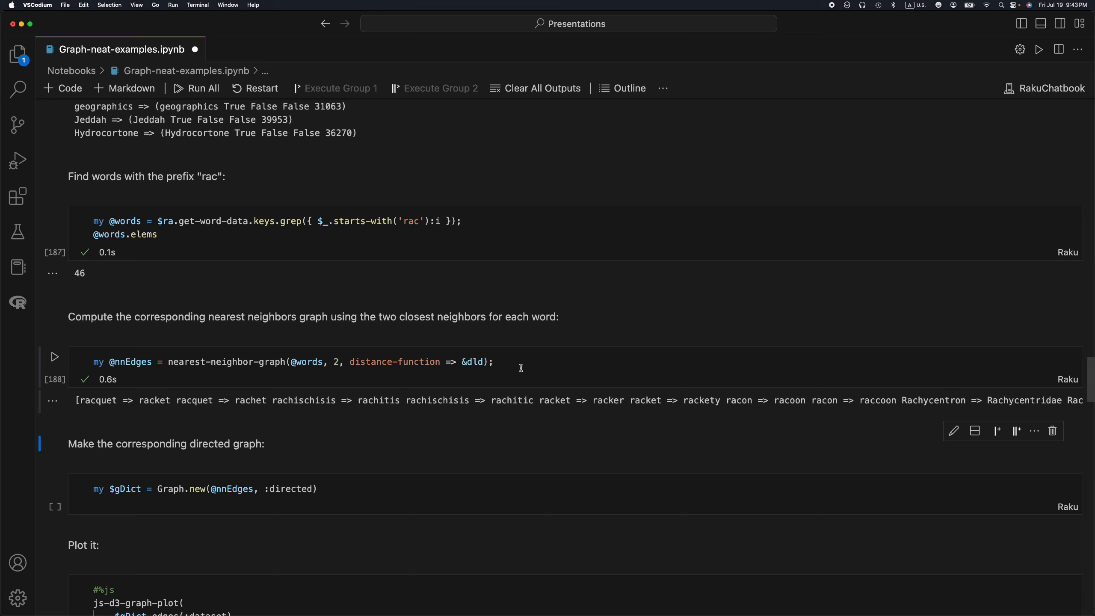
pyautogui.scroll(-3)
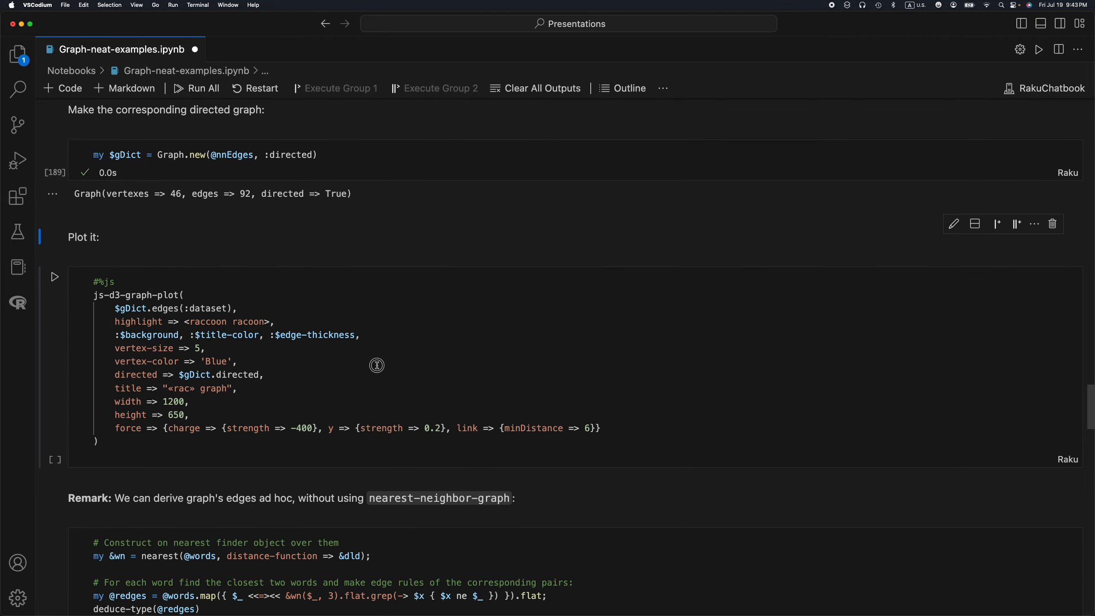
# - Render the directed «rac» word graph with racoon and raccoon highlighted in orange
pyautogui.click(55, 276)
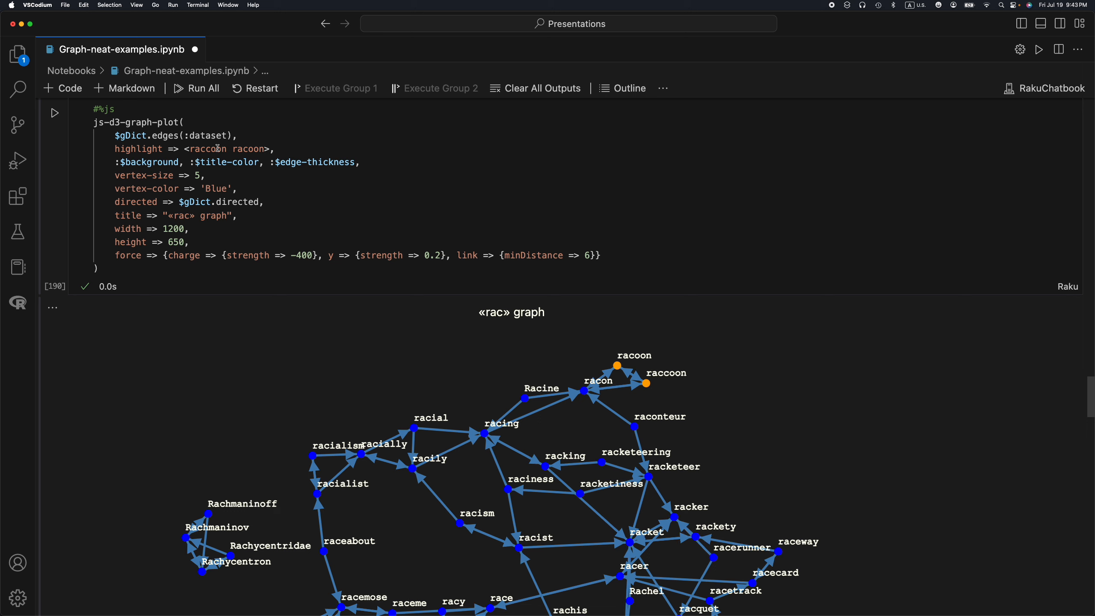
pyautogui.moveTo(634, 388)
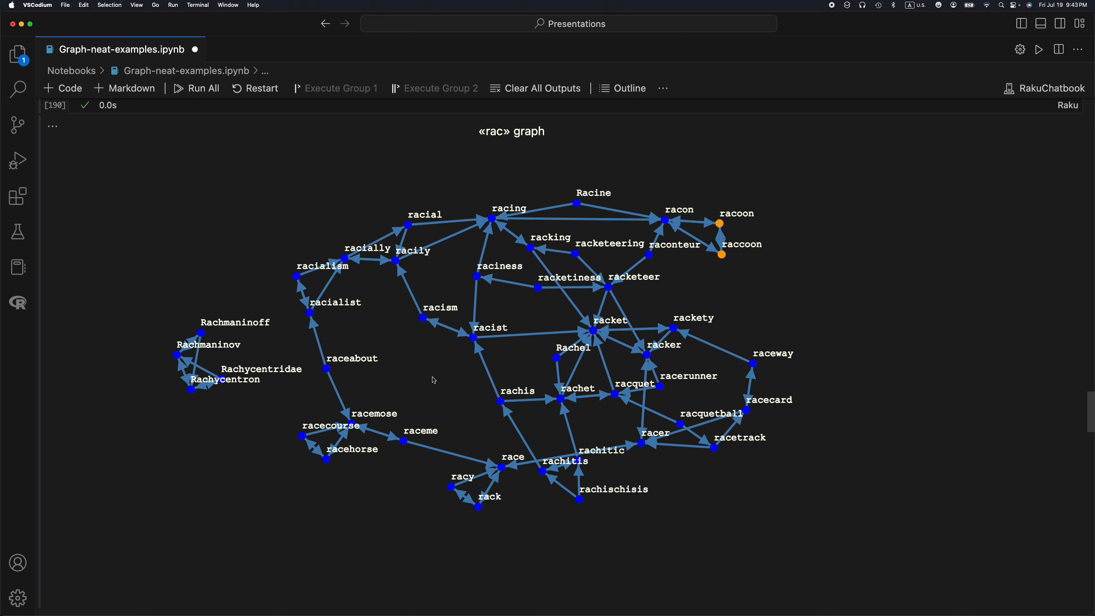
# - Scroll past the Remark cells to the African centers heading
pyautogui.scroll(-3)
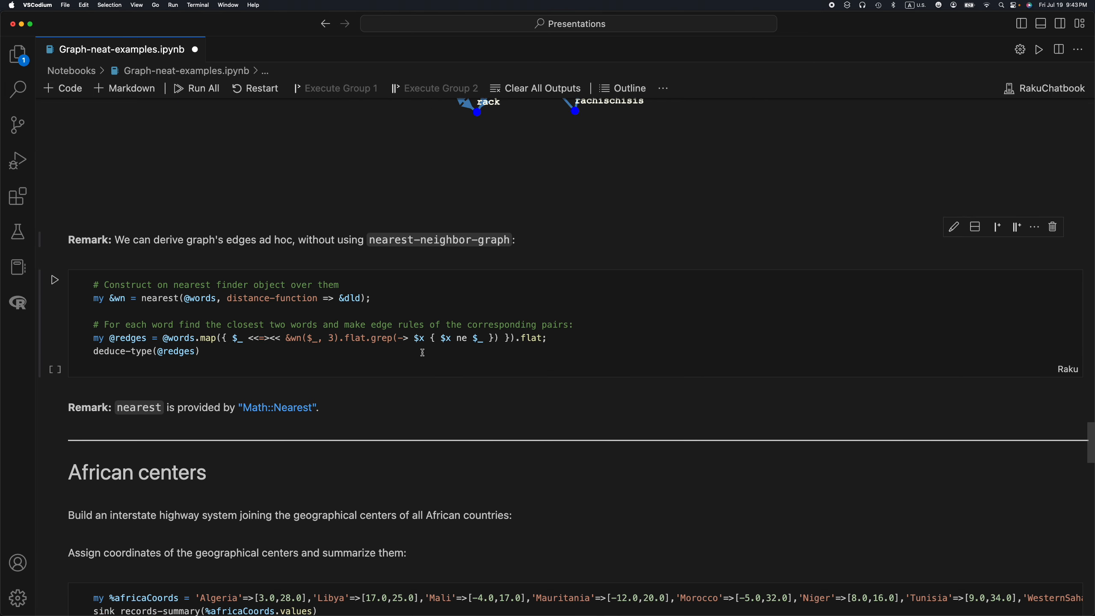
pyautogui.scroll(-3)
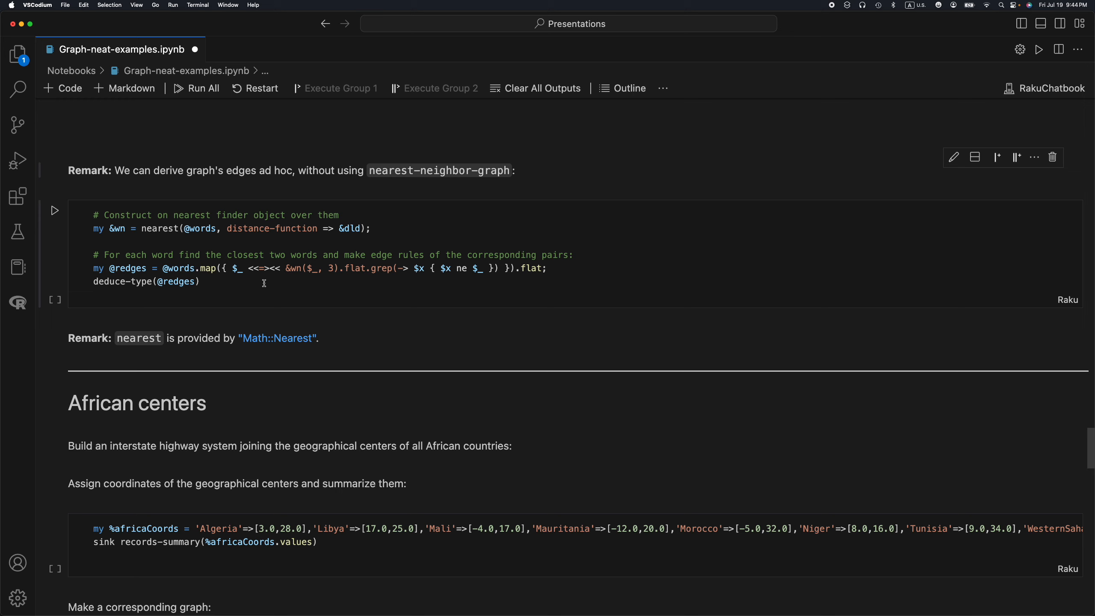
pyautogui.moveTo(239, 276)
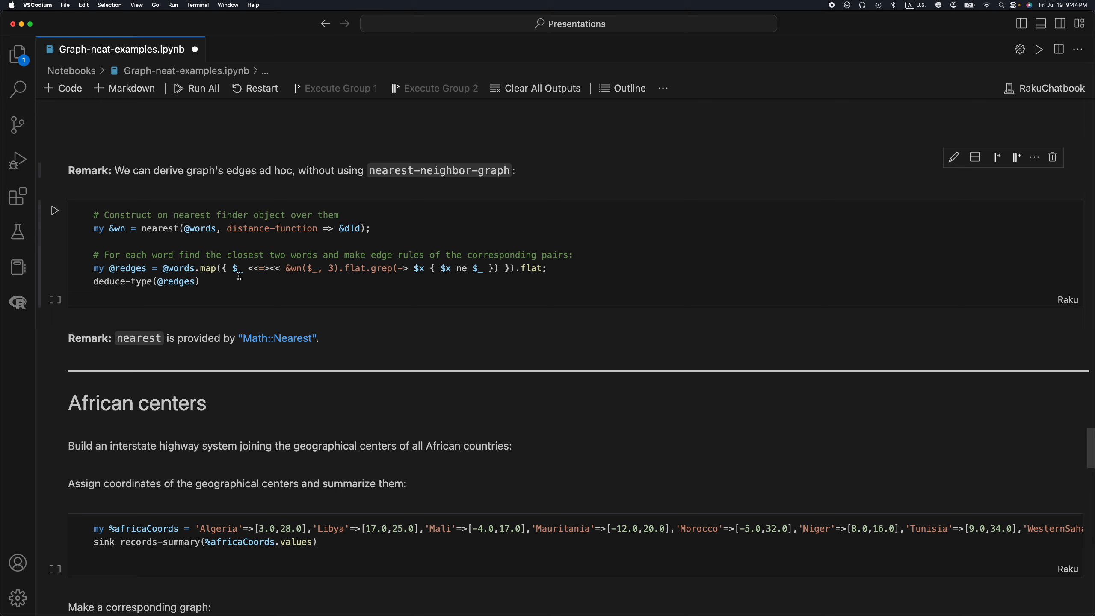
pyautogui.moveTo(333, 250)
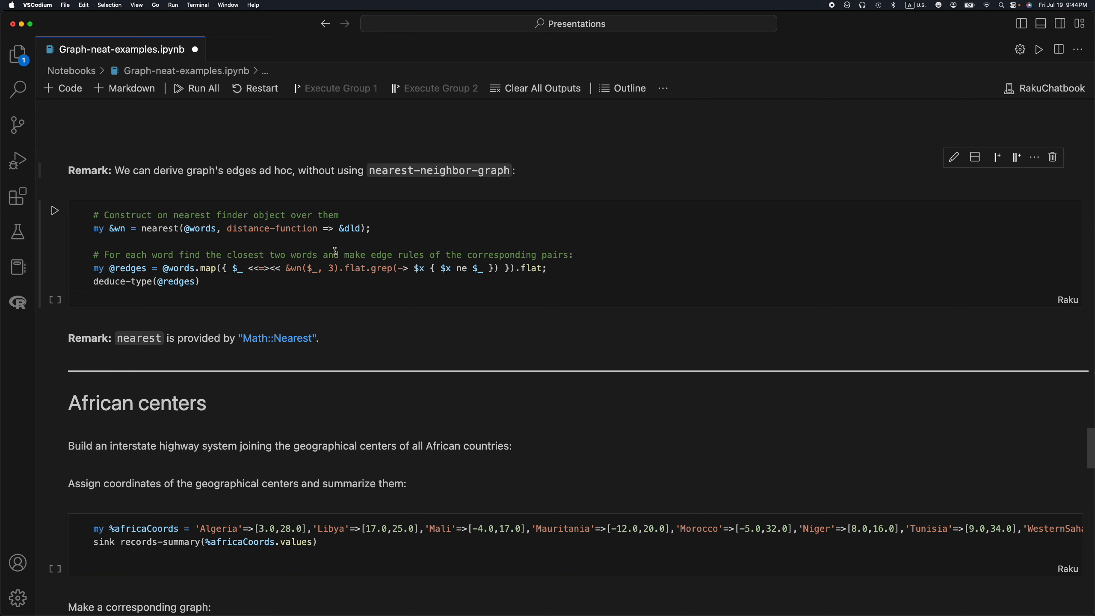
pyautogui.scroll(-3)
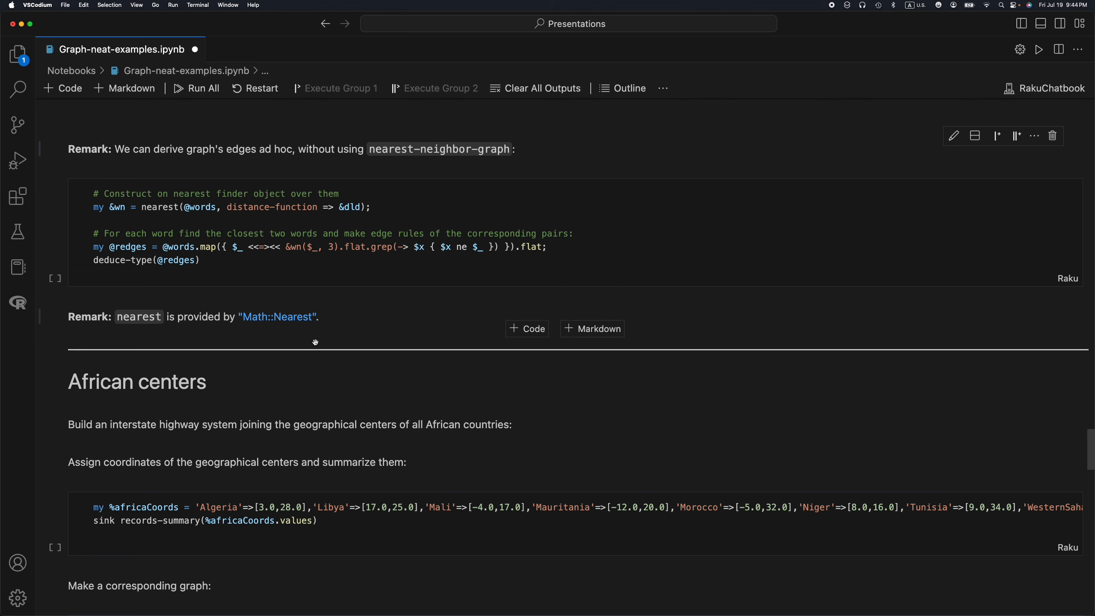
pyautogui.scroll(-3)
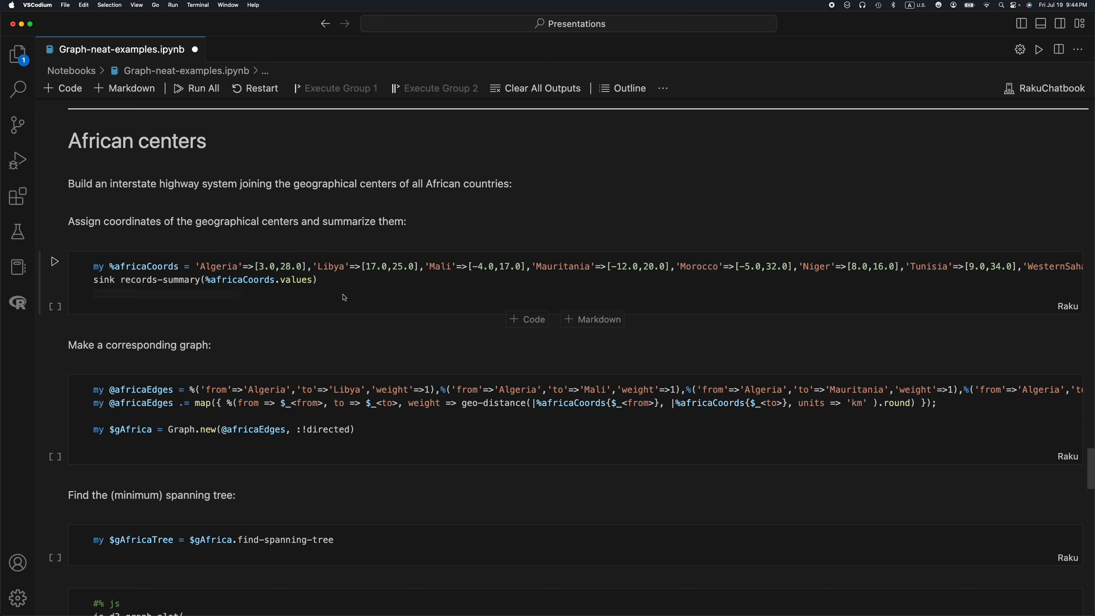
# - Run the Africa coordinates cells and uncomment the highlight line so the spanning tree draws in orange
pyautogui.click(53, 261)
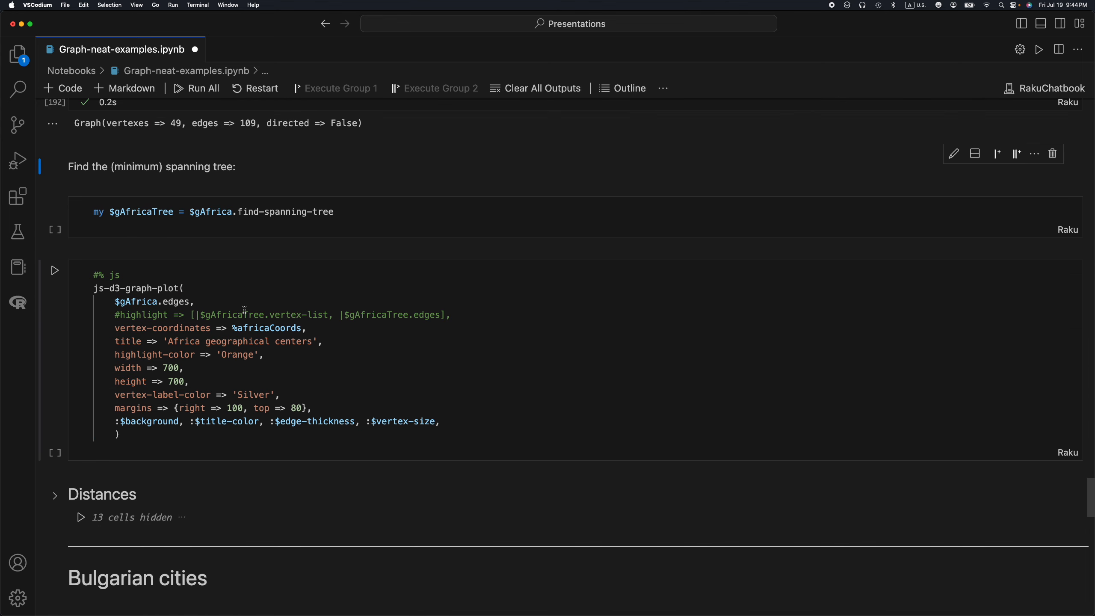
pyautogui.click(54, 271)
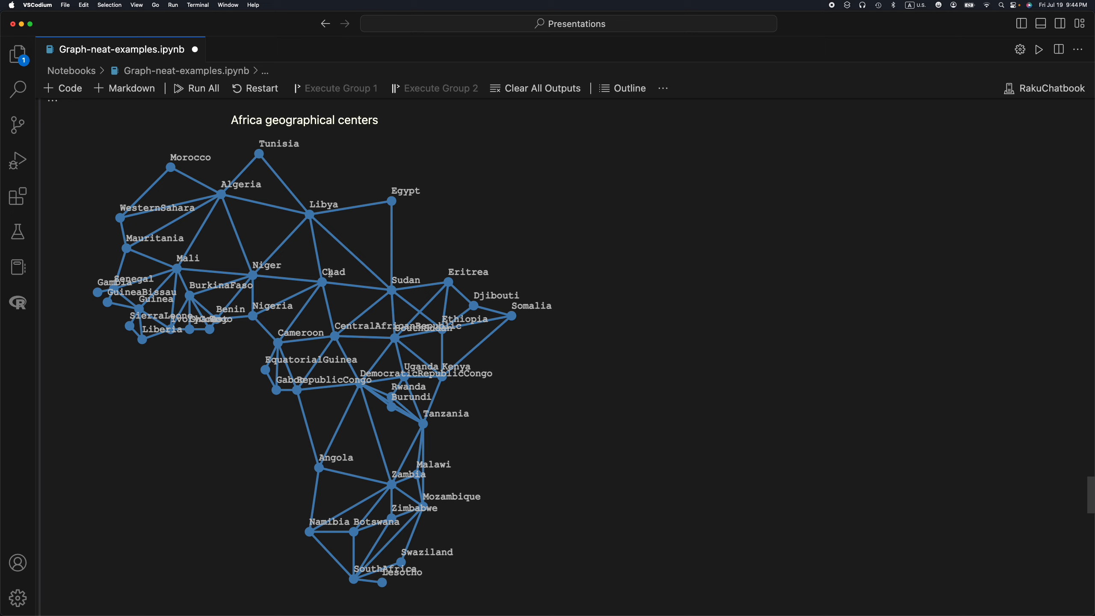
pyautogui.moveTo(343, 341)
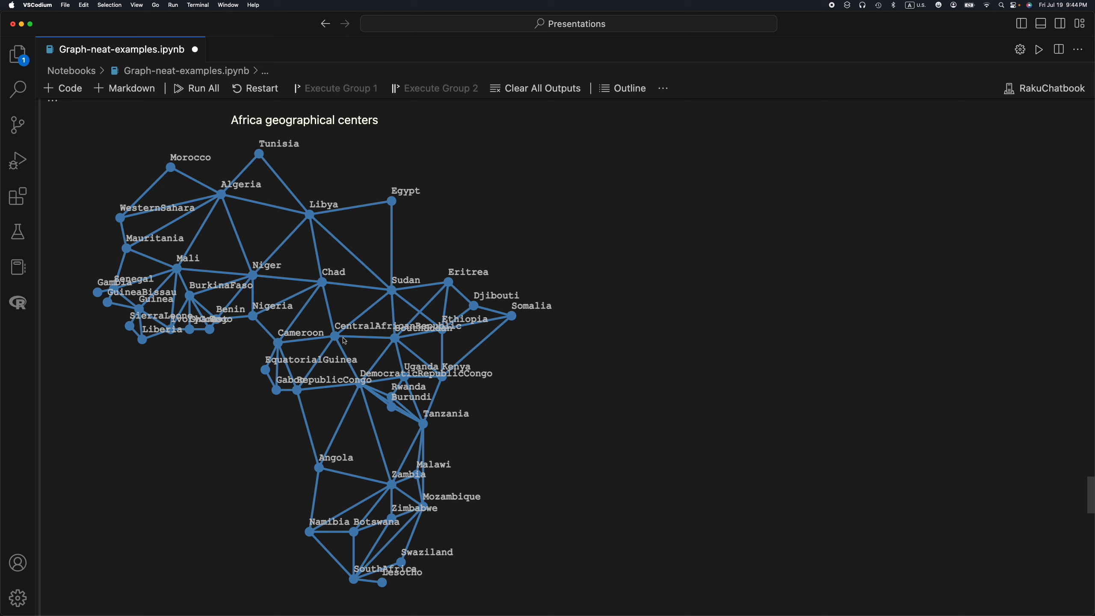
pyautogui.moveTo(227, 263)
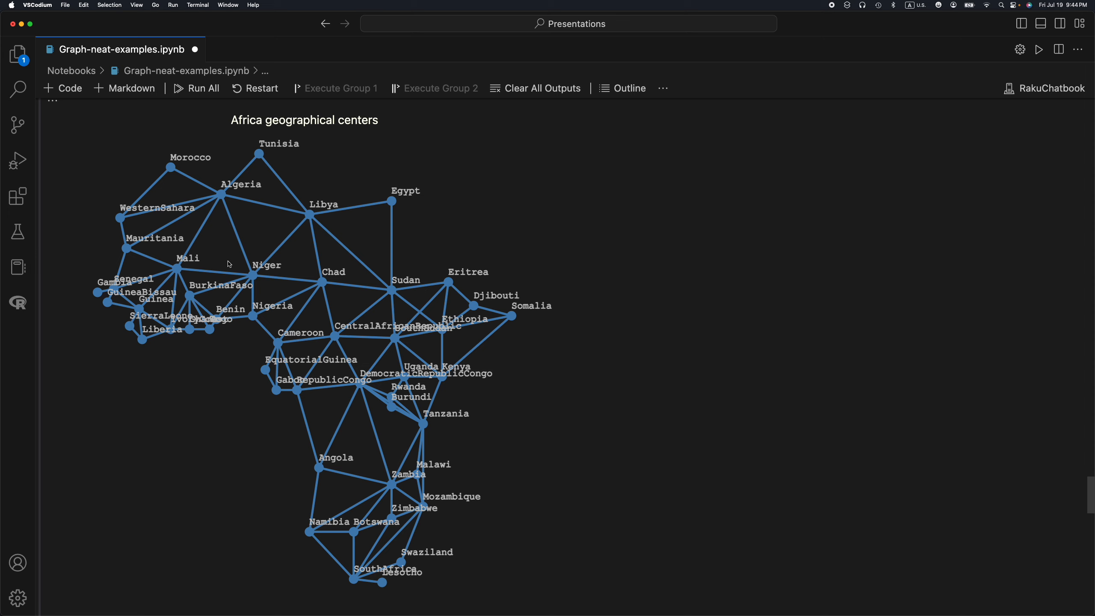
pyautogui.moveTo(248, 275)
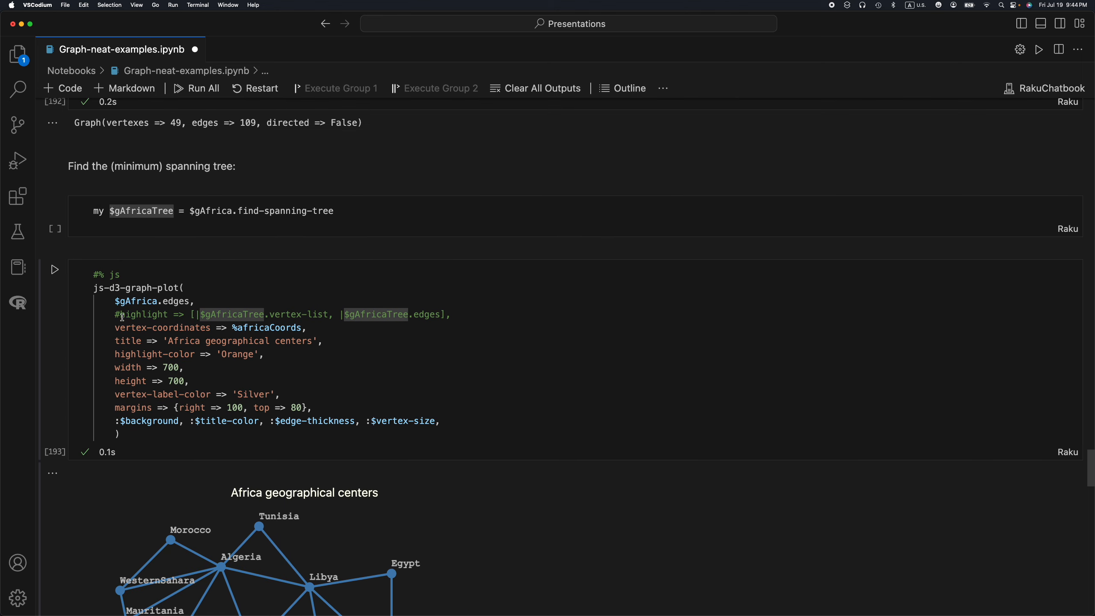
pyautogui.click(123, 315)
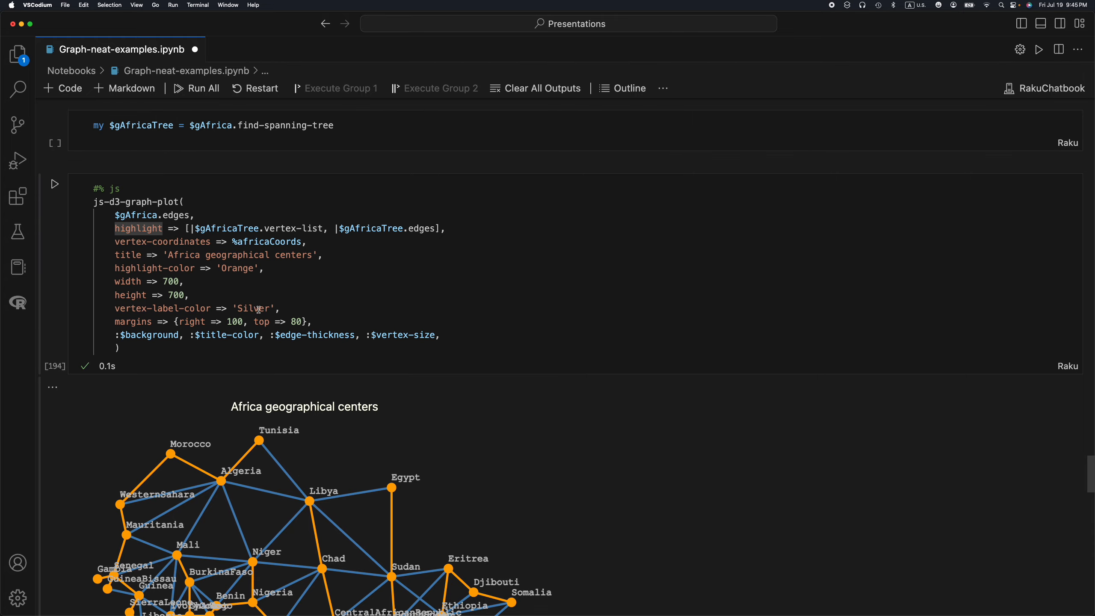
# - Set vertex-label-color to 'none' and re-run so the Africa plot shows no country labels
pyautogui.write('non')
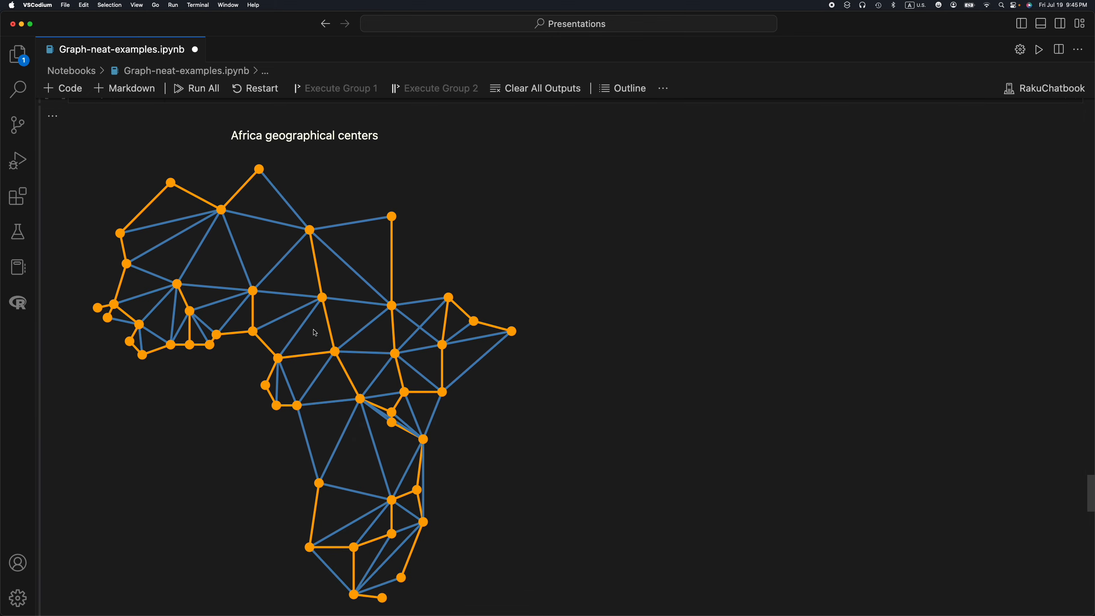
pyautogui.moveTo(436, 432)
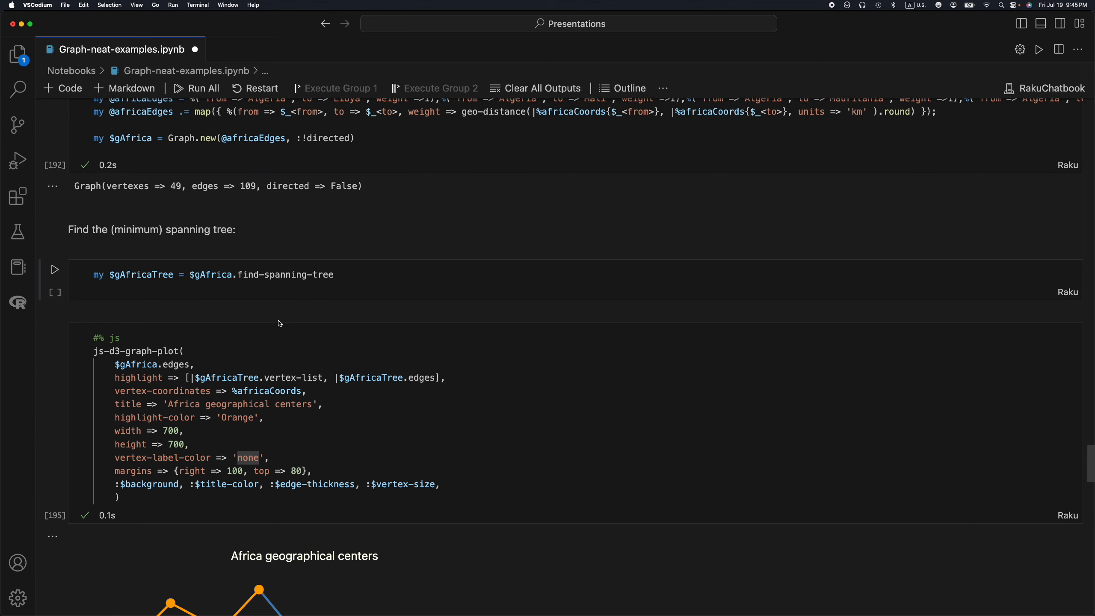
pyautogui.scroll(-3)
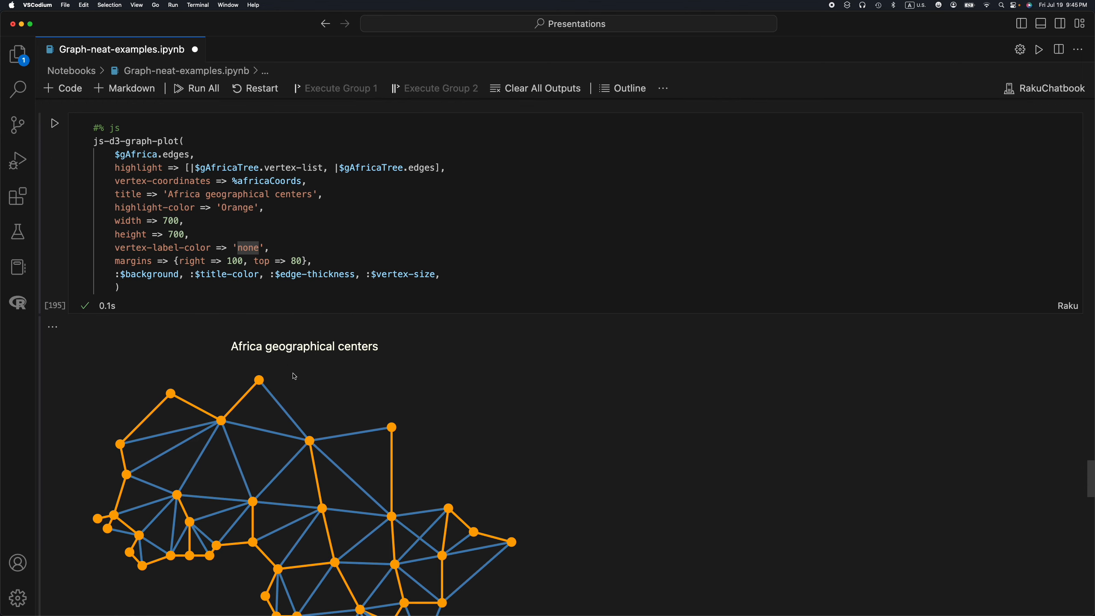
pyautogui.scroll(-3)
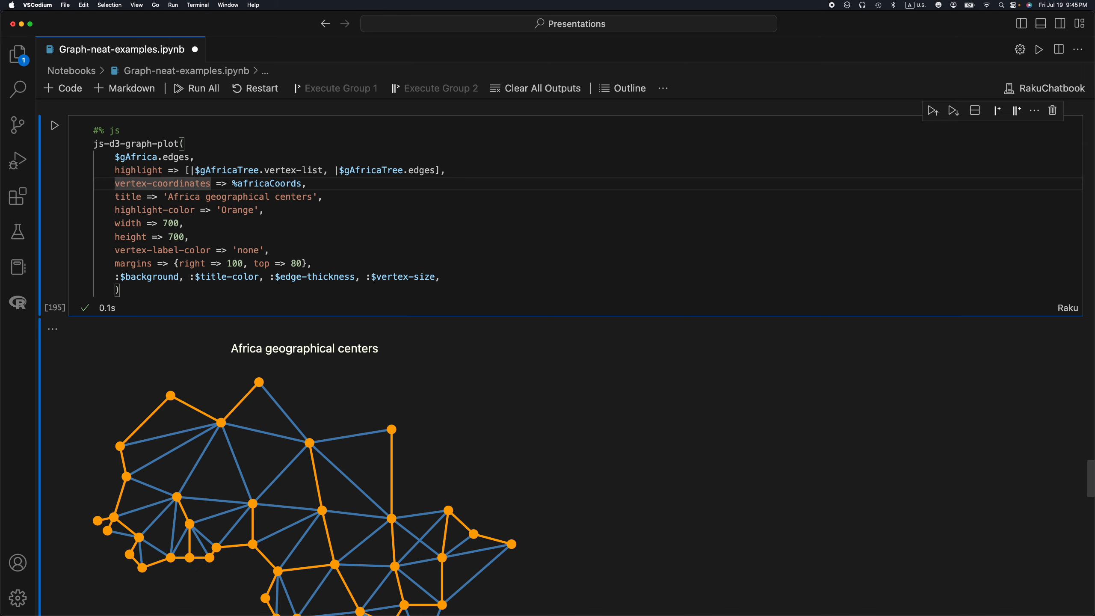
# - Comment out the vertex list so the Africa plot highlights spanning-tree edges only
pyautogui.write('#')
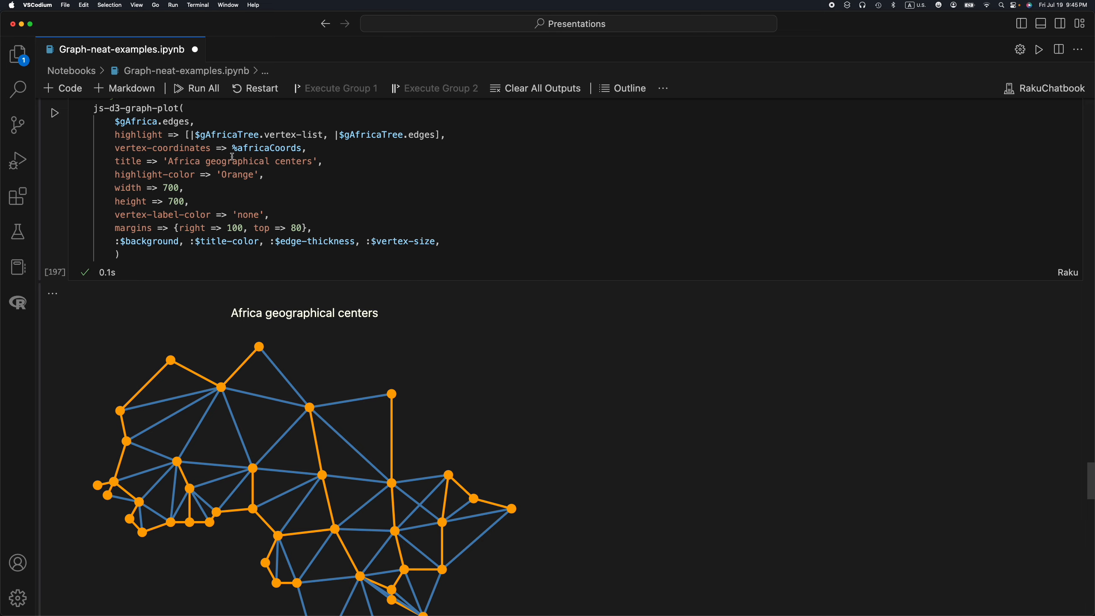
pyautogui.scroll(-3)
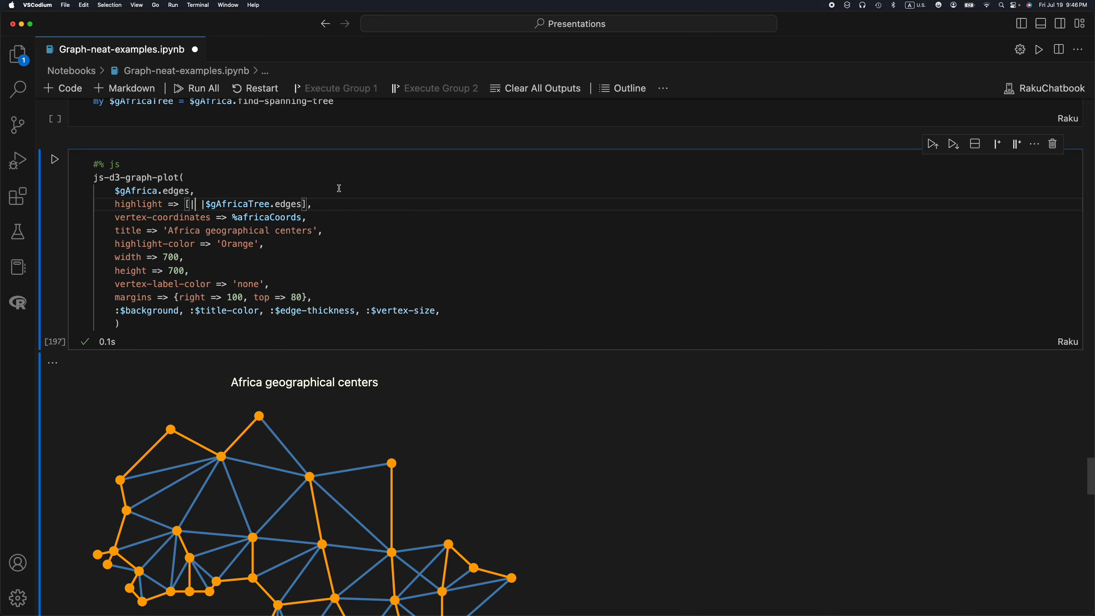
pyautogui.scroll(-3)
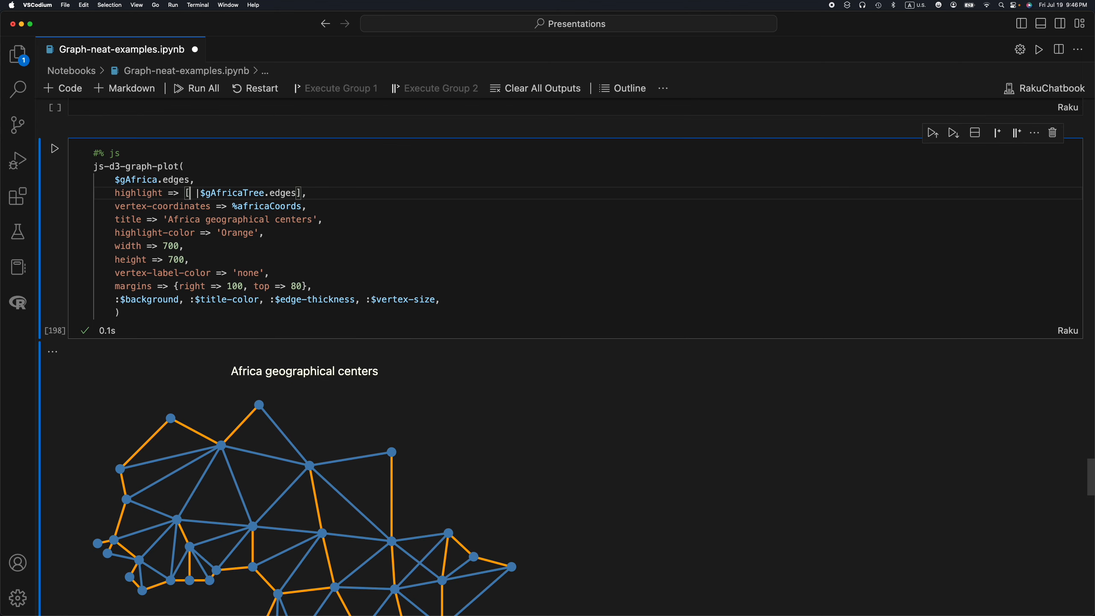
# - Try $gAfricaTree.vertex-list only, then restore both vertex-list and edges in the highlight list
pyautogui.write('$gAfricaTree.vertex-list,')
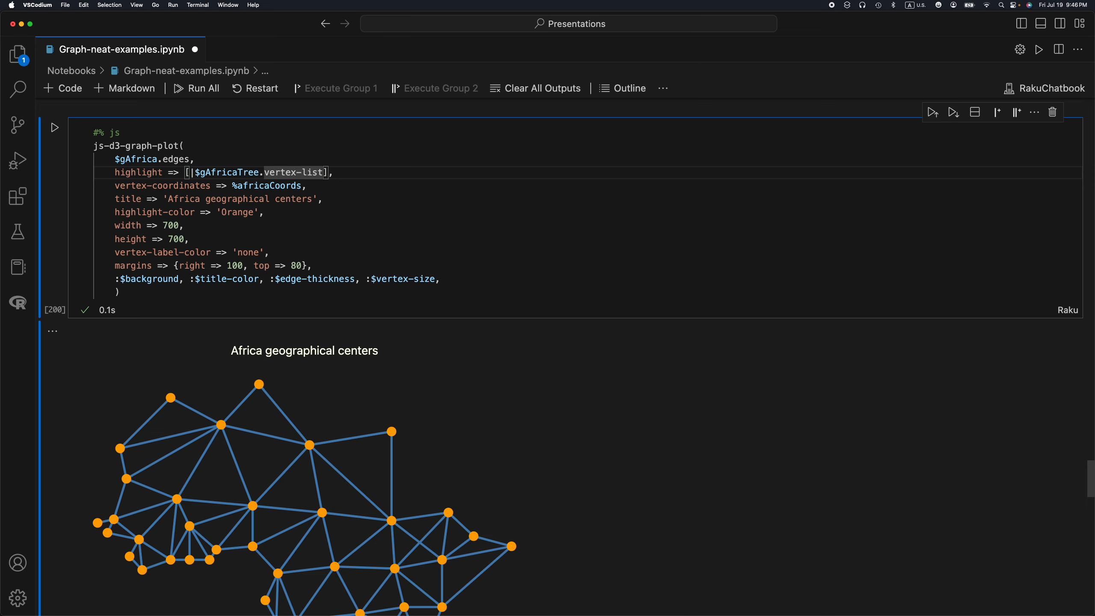
pyautogui.write(', $gAfricaTree.edges')
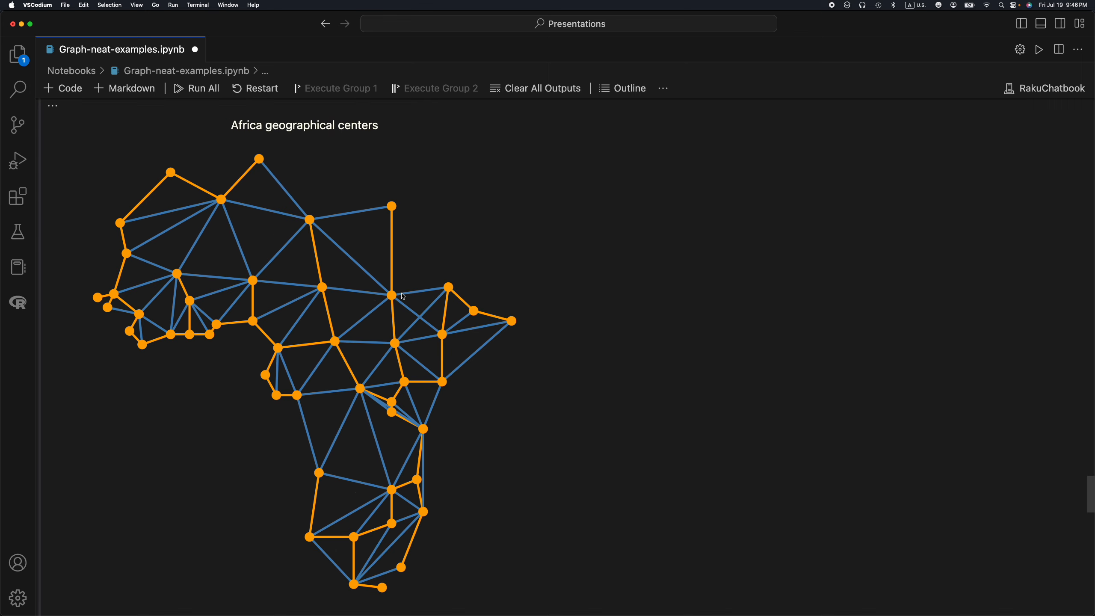
pyautogui.scroll(-3)
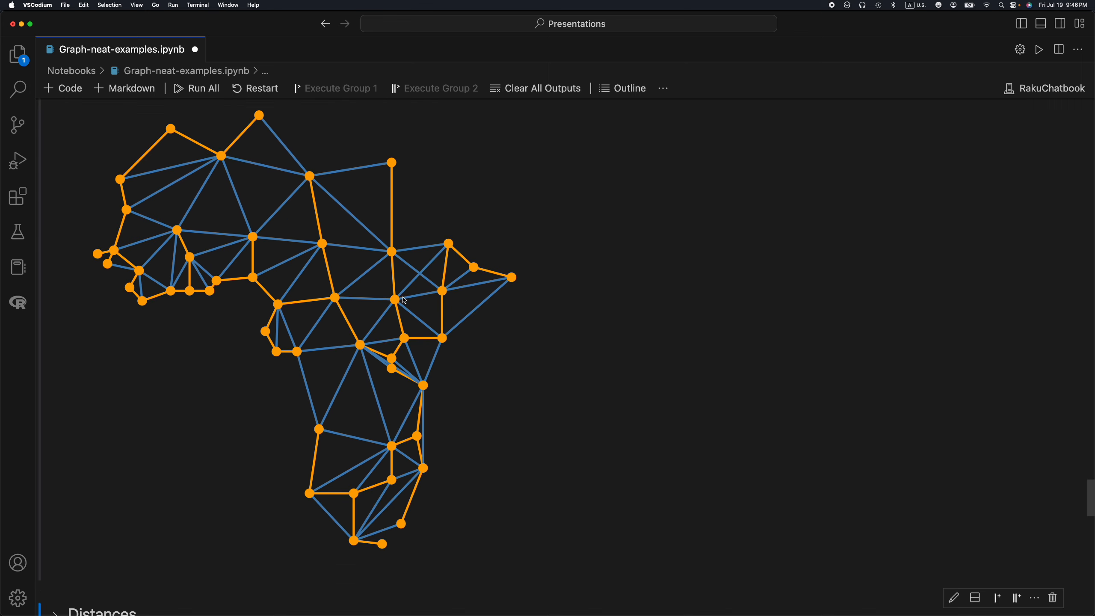
pyautogui.scroll(-3)
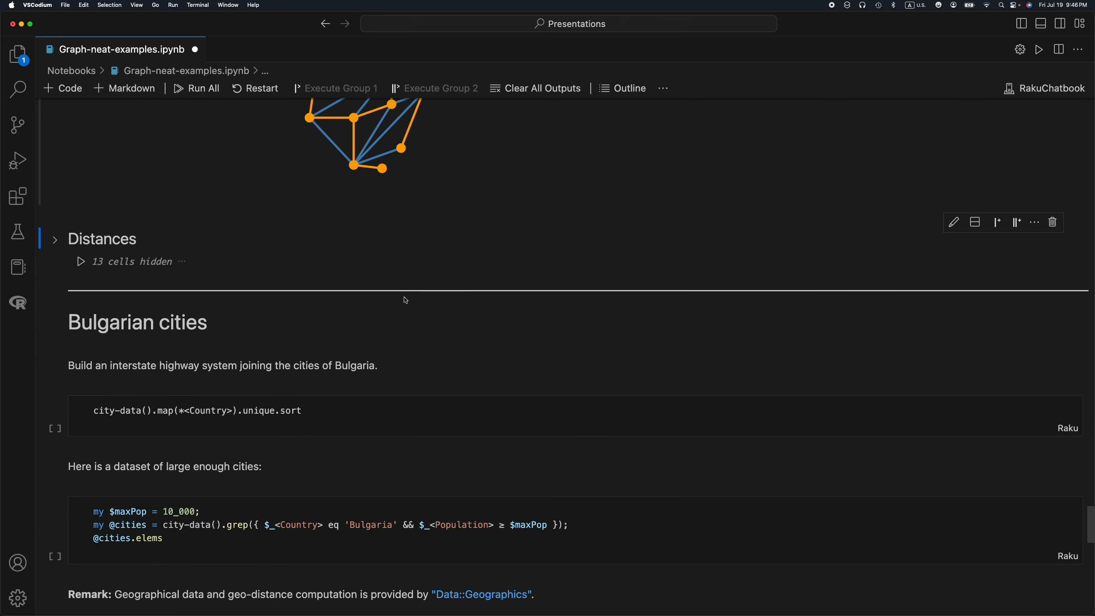
# - Scroll to the Bulgarian cities section and list the nine countries in city-data, Botswana to United States
pyautogui.scroll(-3)
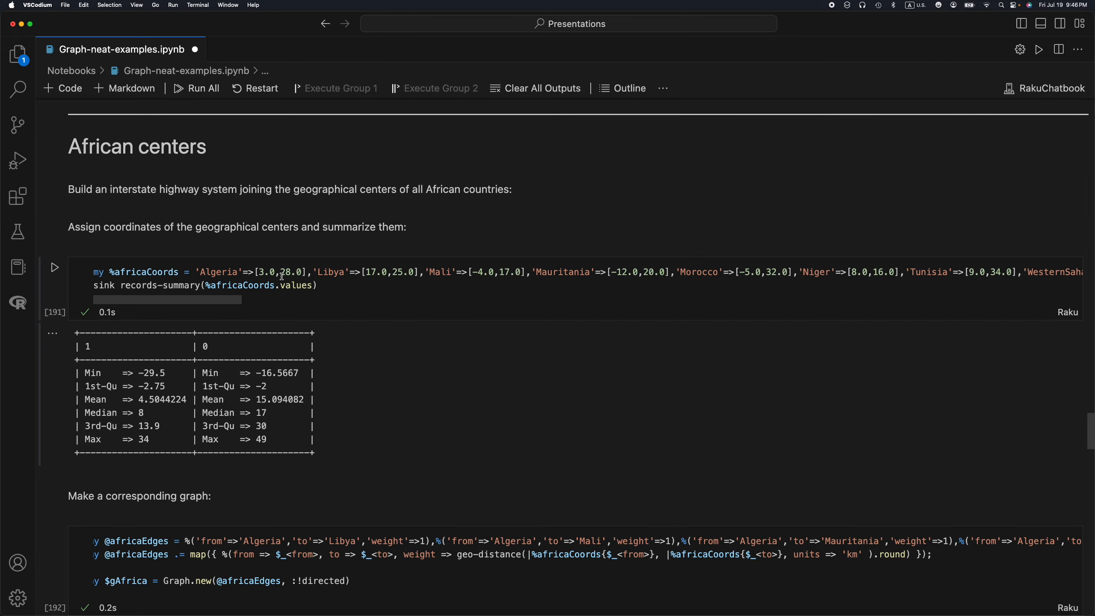
pyautogui.scroll(-3)
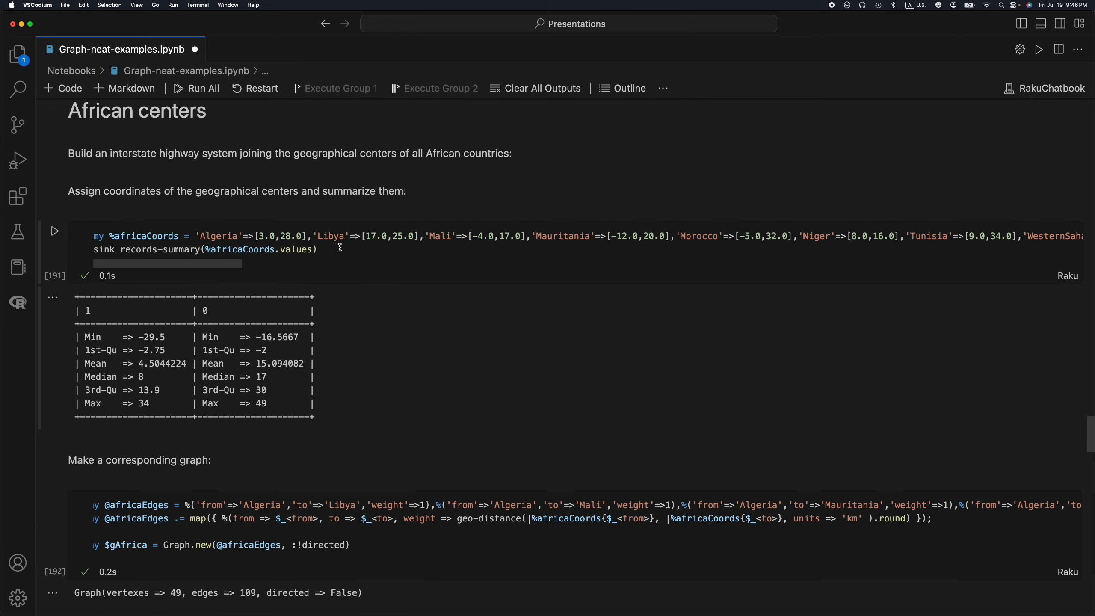
pyautogui.scroll(-3)
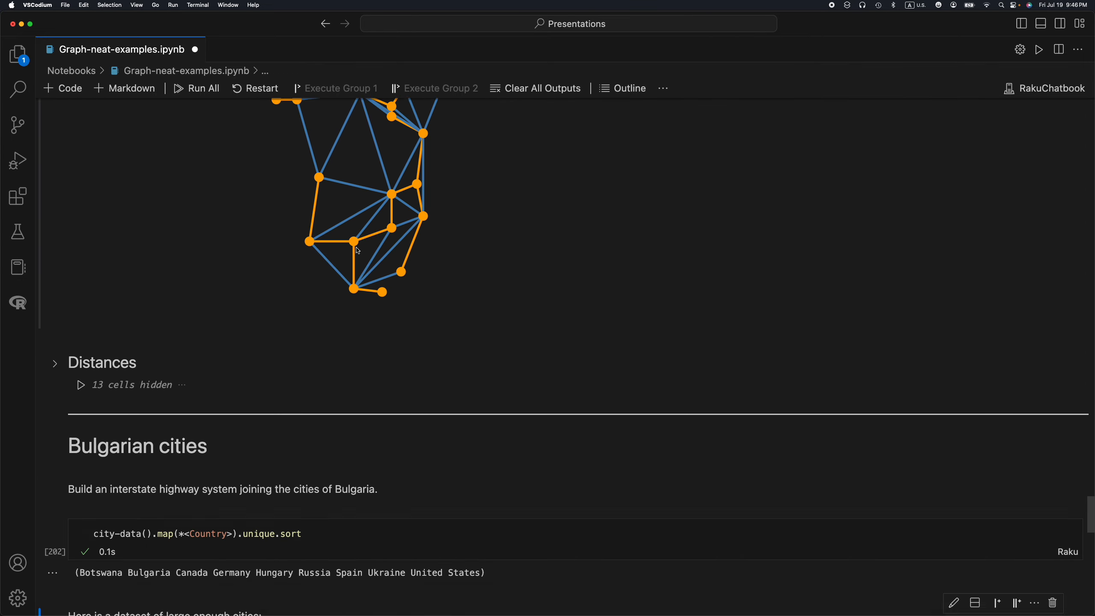
pyautogui.scroll(-3)
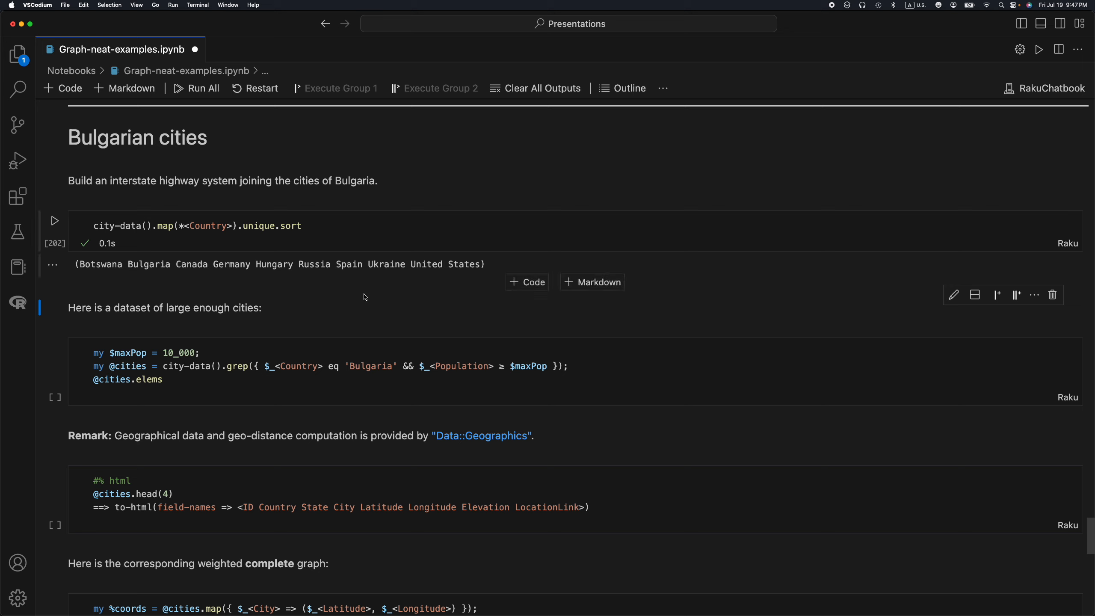
pyautogui.moveTo(366, 275)
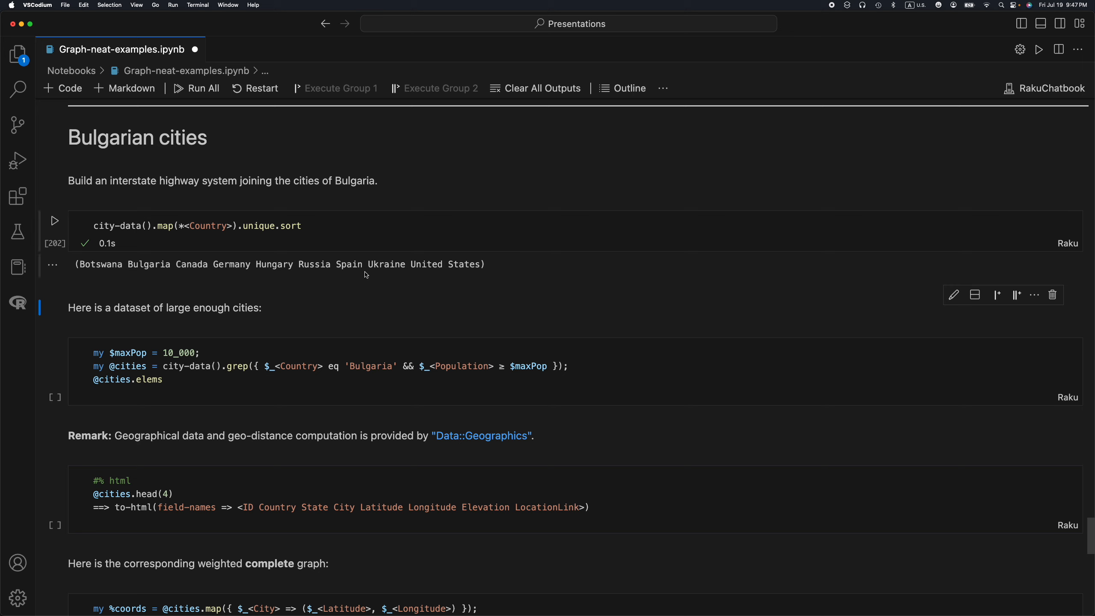
pyautogui.moveTo(315, 229)
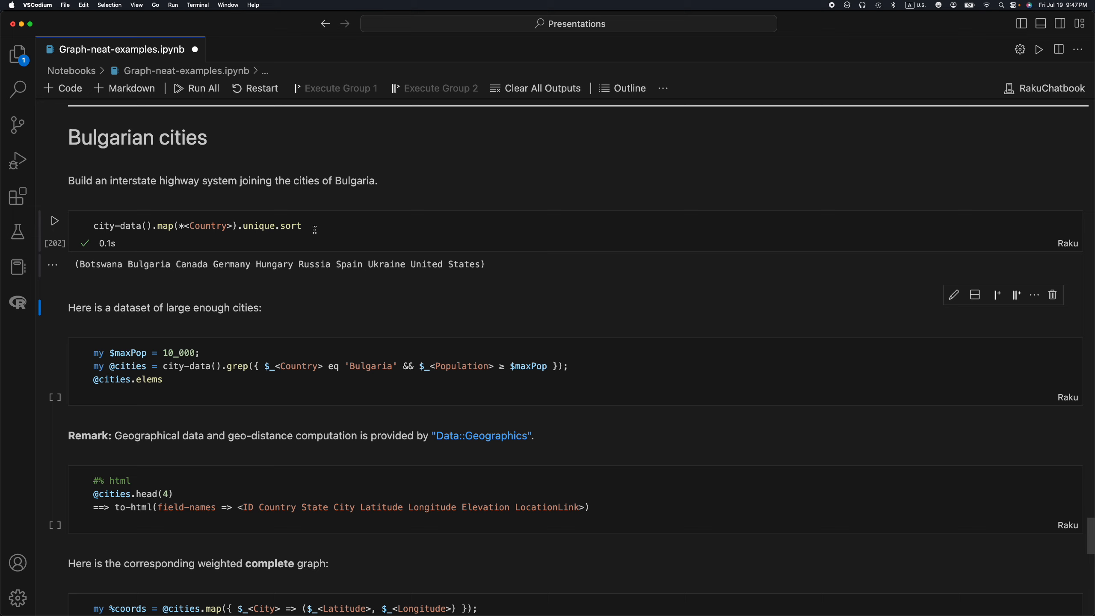
pyautogui.moveTo(213, 240)
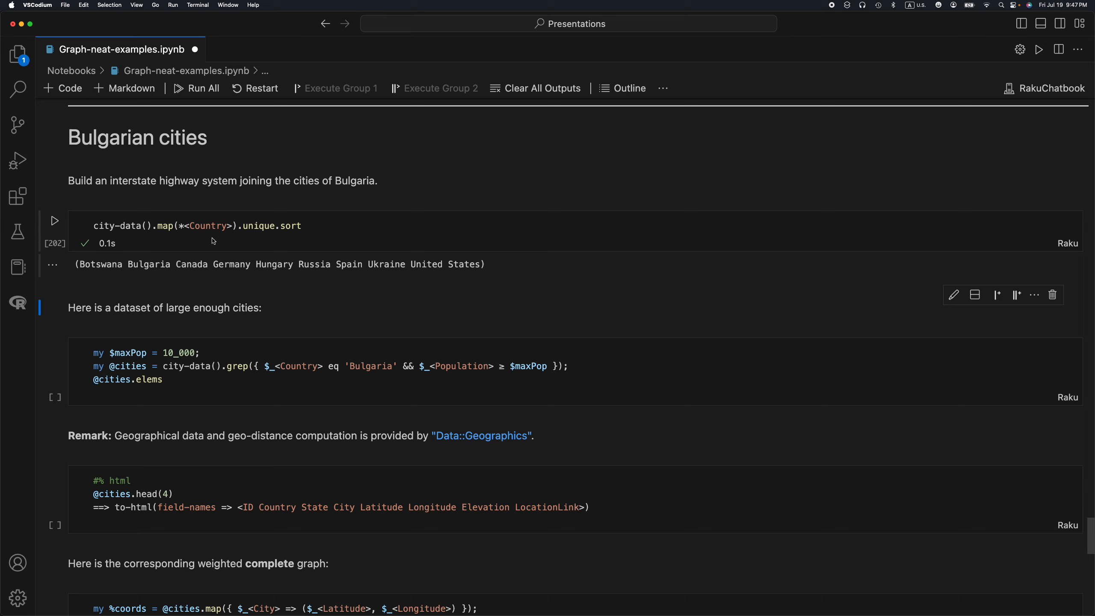
pyautogui.moveTo(101, 267)
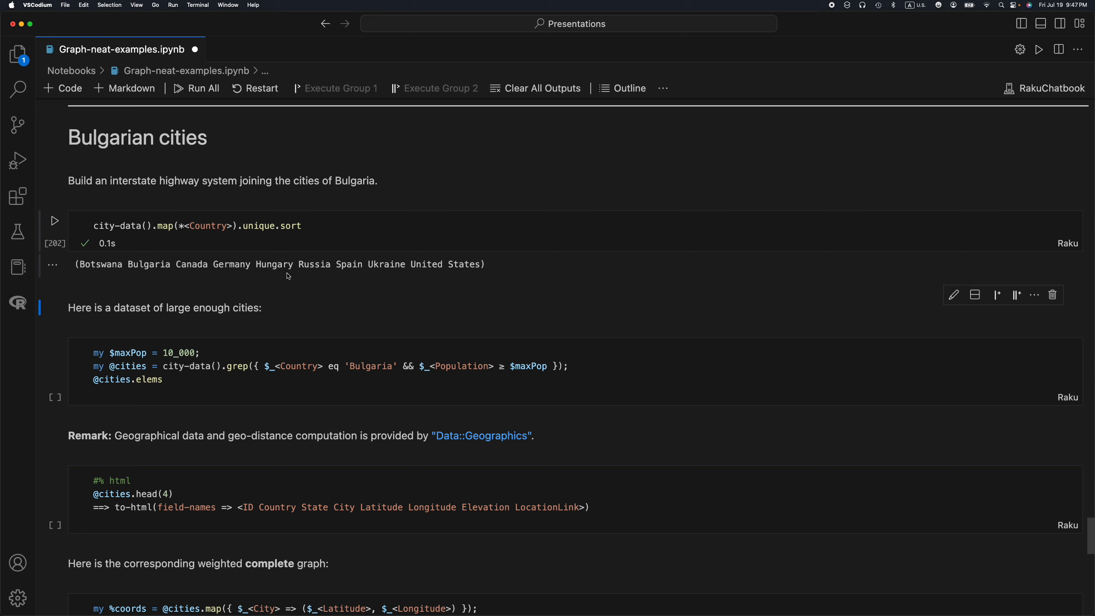
pyautogui.moveTo(265, 248)
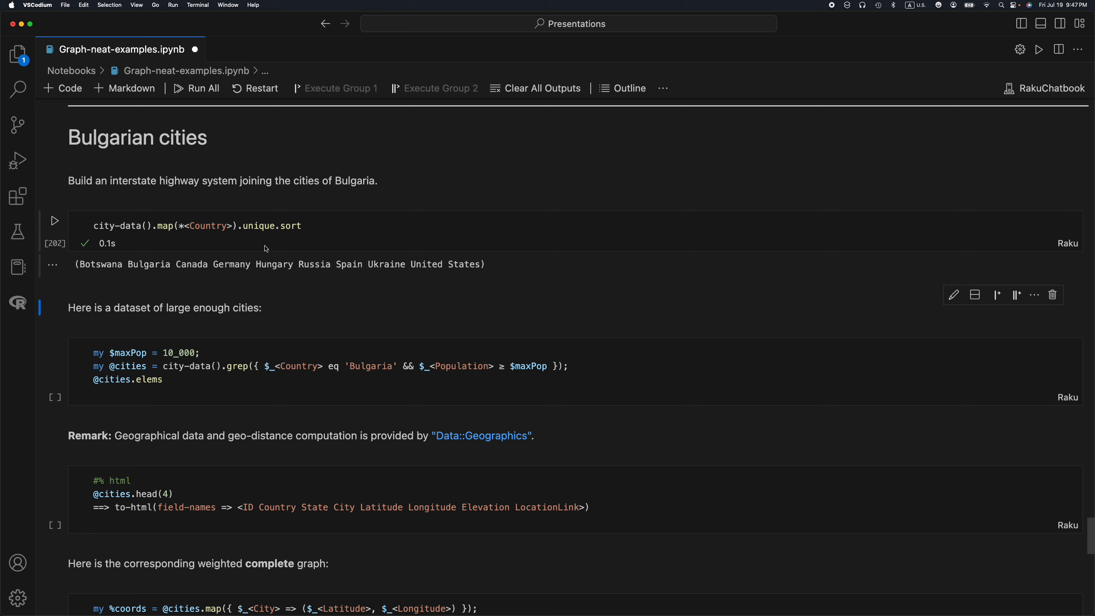
# - Run the cells building the 84-city Bulgarian graph (population ≥ 10000) and plot its spanning tree
pyautogui.click(201, 352)
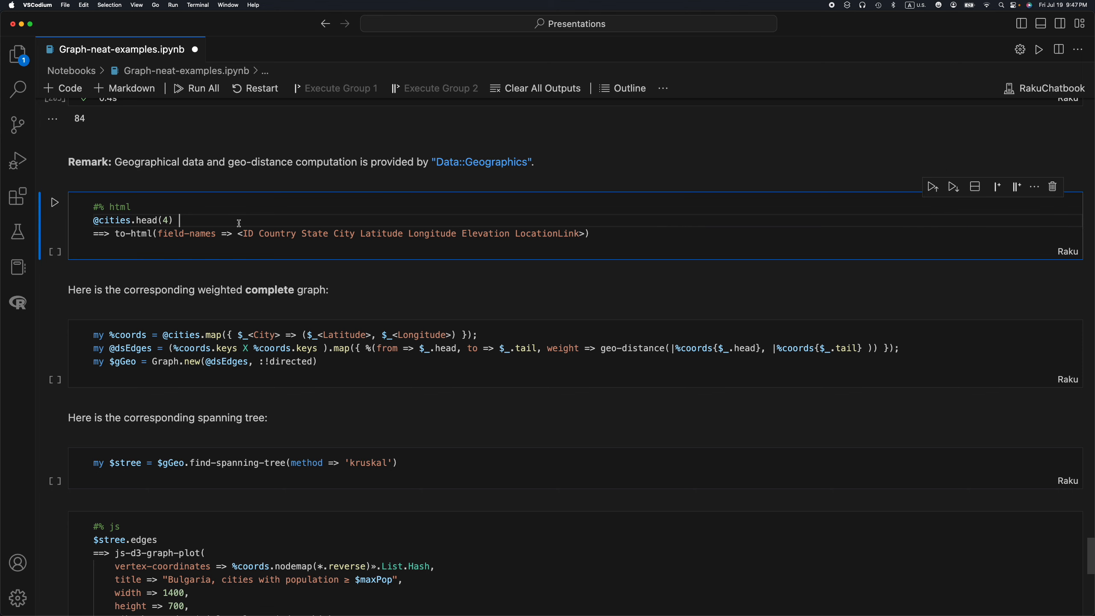
pyautogui.click(54, 202)
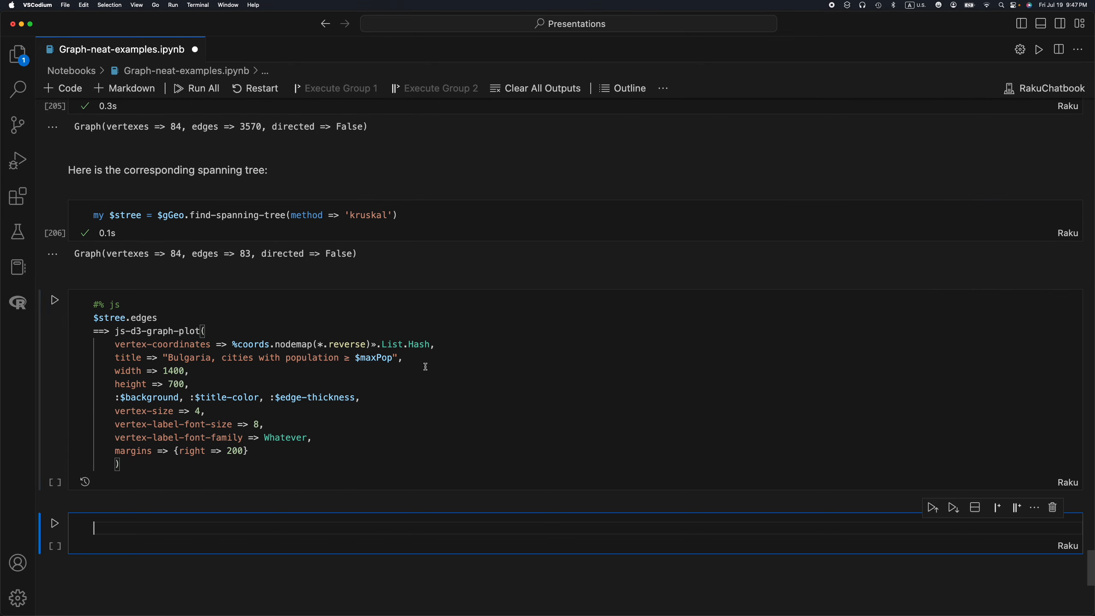
pyautogui.click(55, 299)
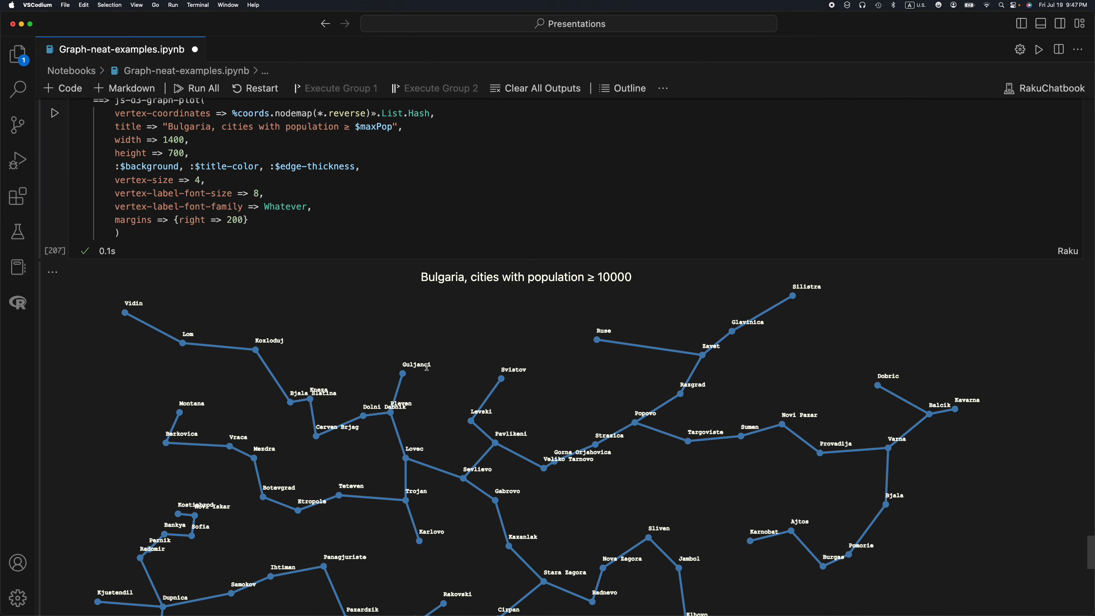
pyautogui.scroll(-3)
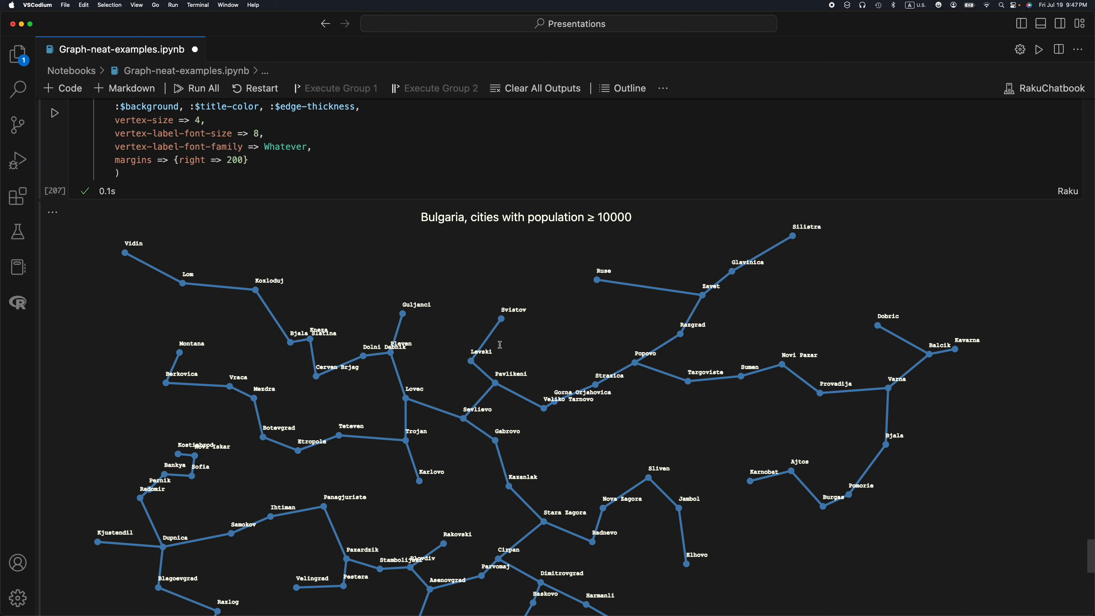
pyautogui.moveTo(500, 348)
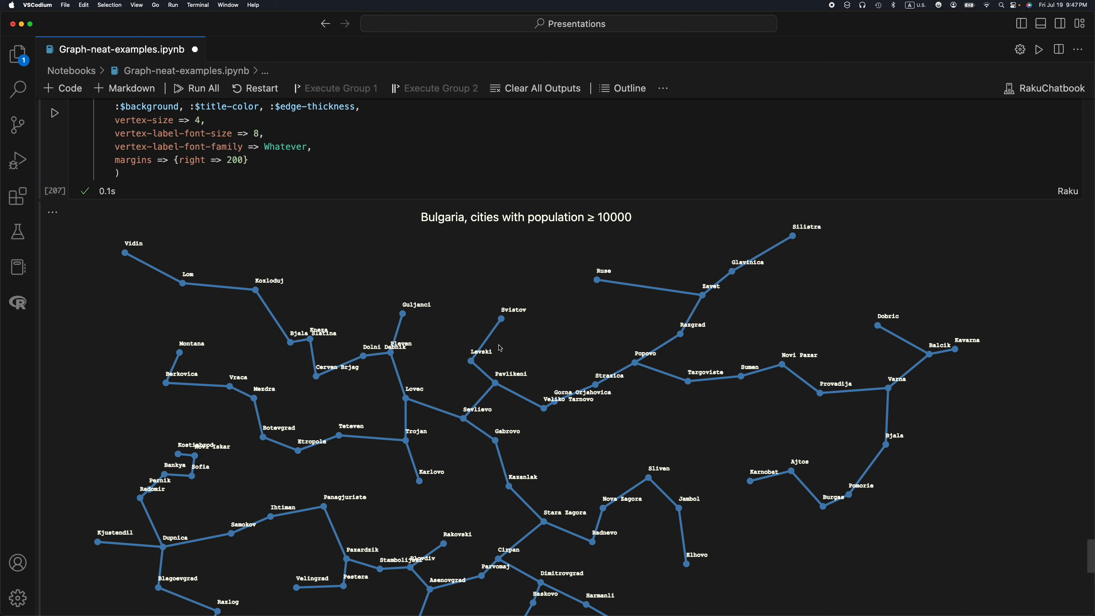